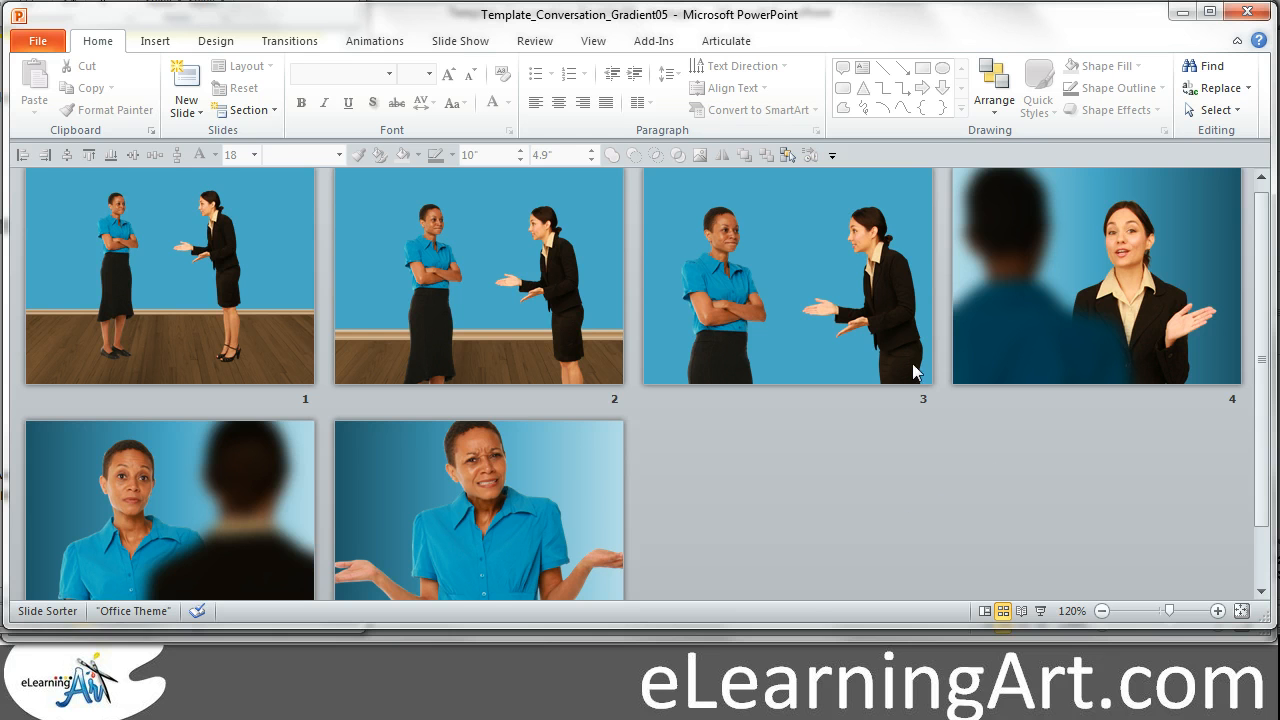
Browse the slides, selecting the fourth and then the first slide.
left_click(1096, 276)
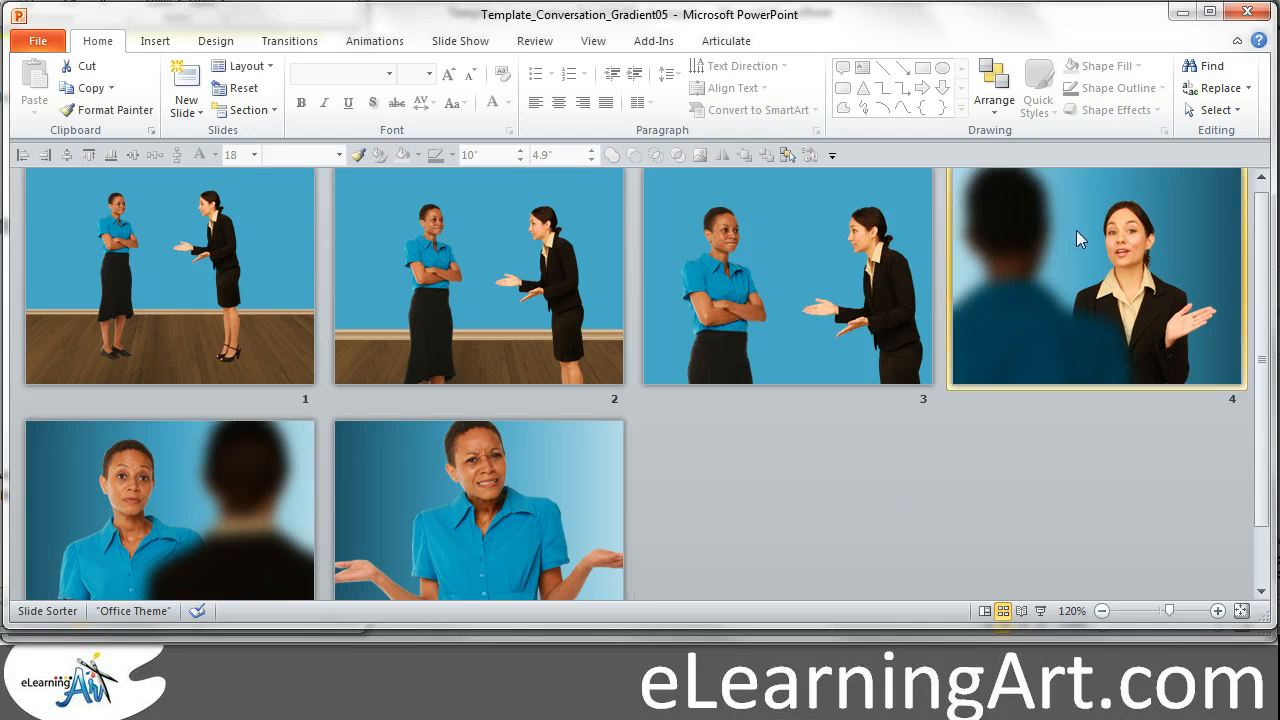
mouse_move(1218, 240)
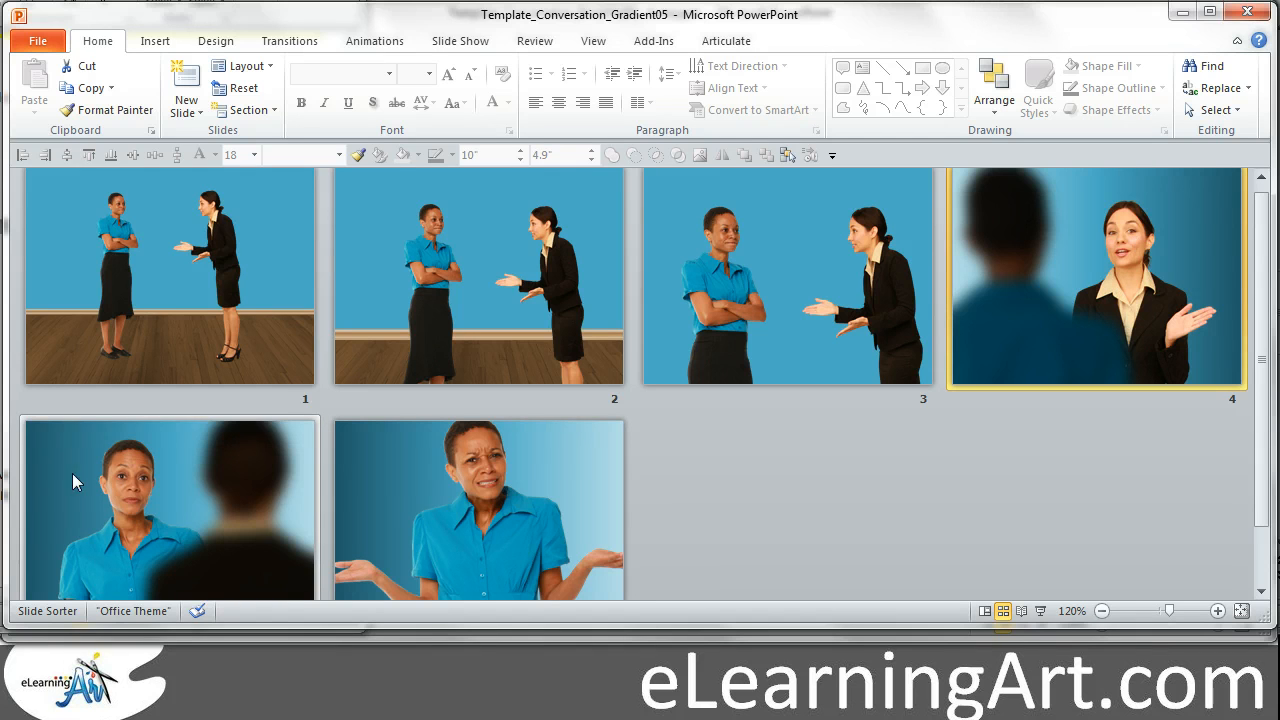
mouse_move(440, 408)
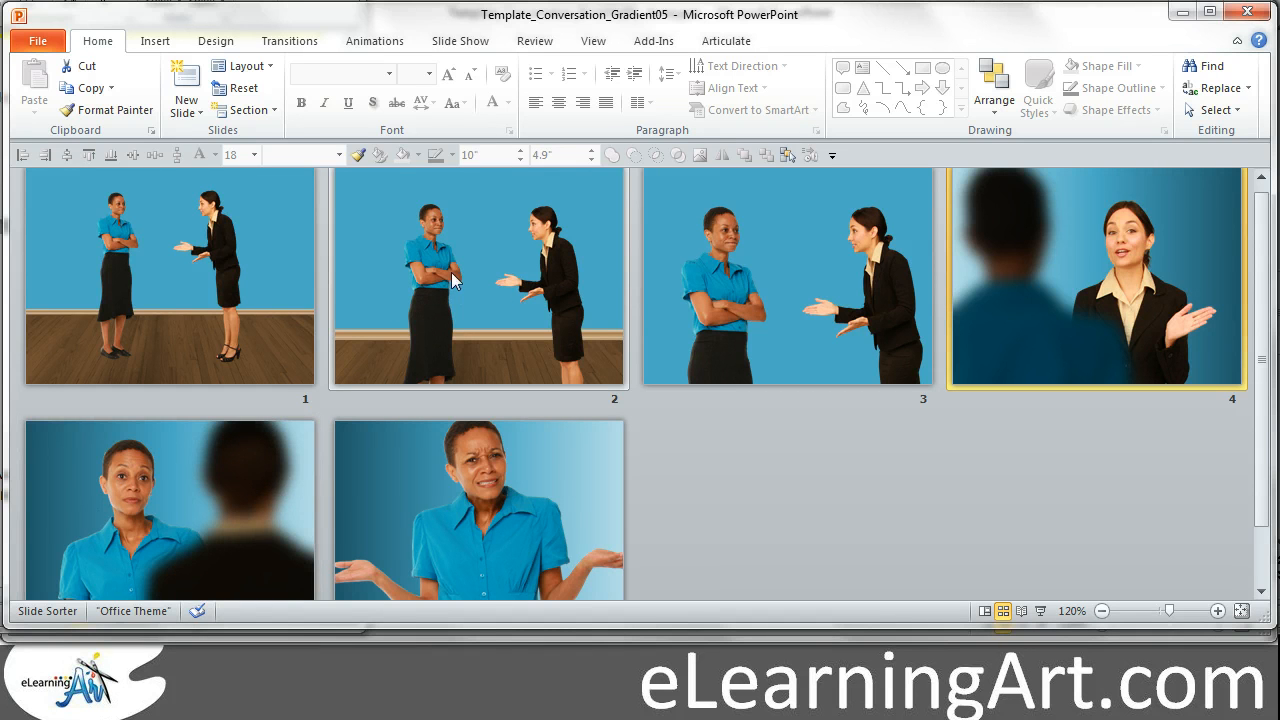
mouse_move(472, 260)
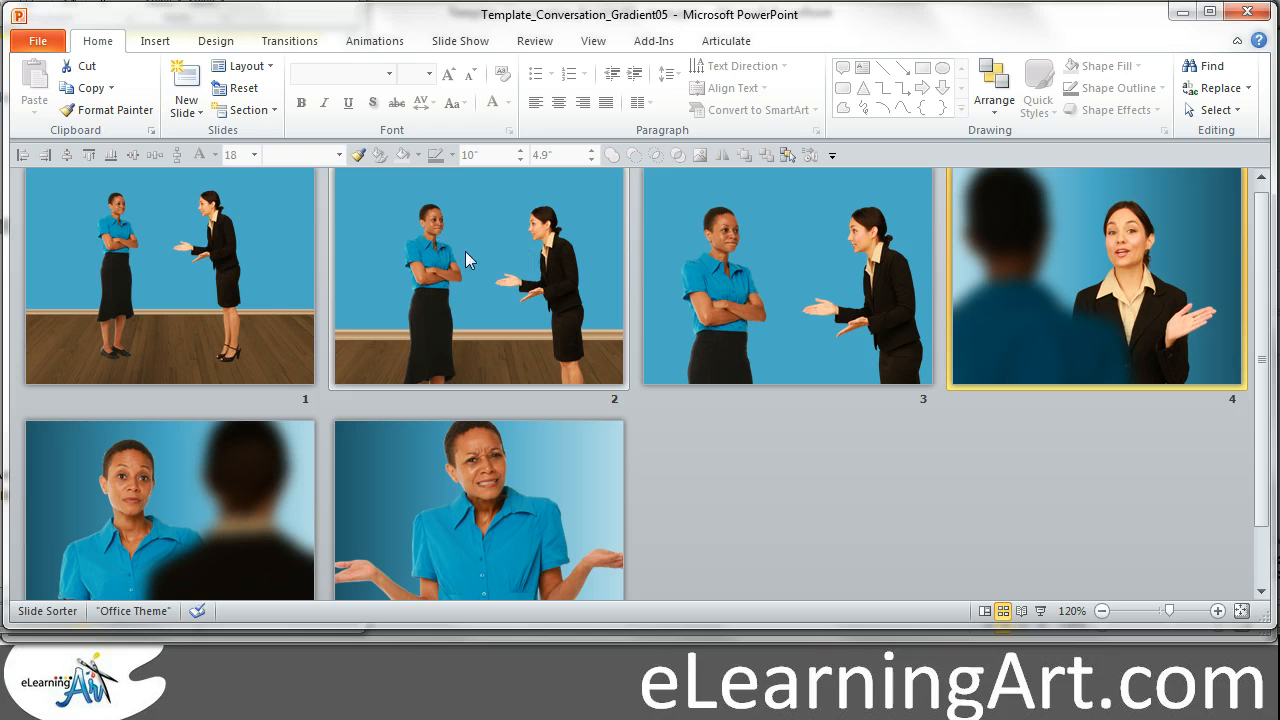
left_click(796, 438)
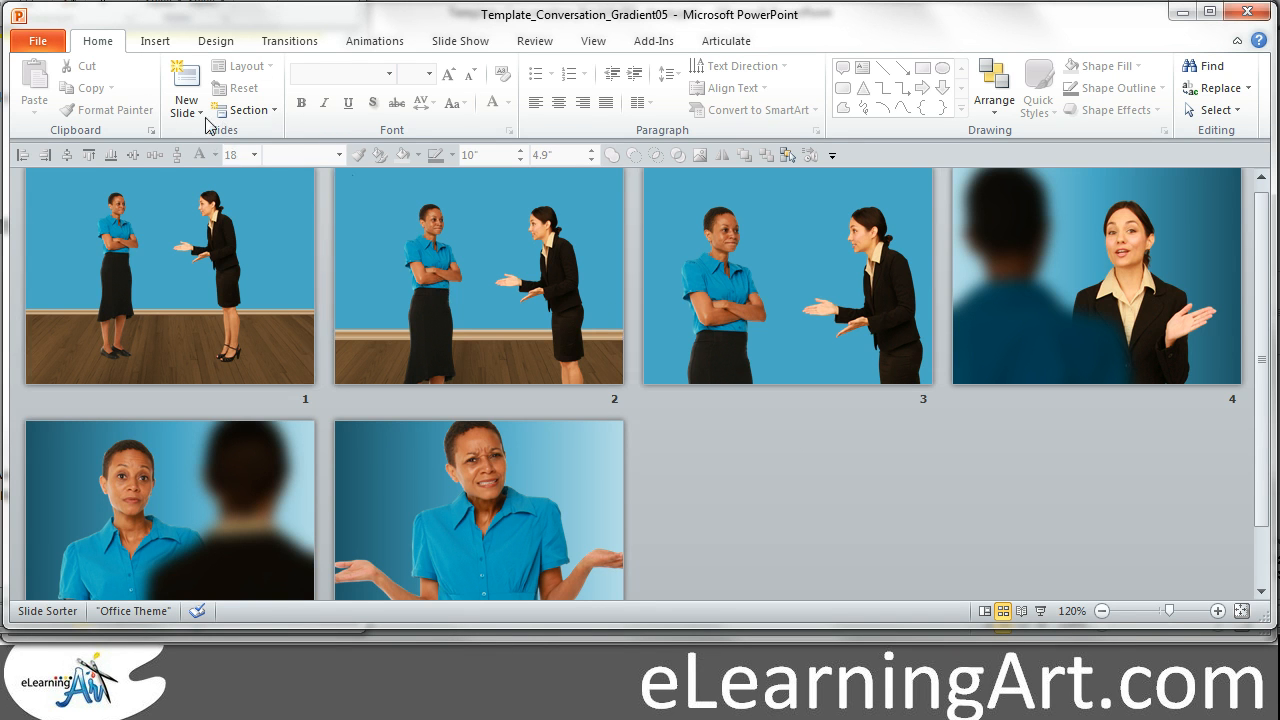
mouse_move(592, 40)
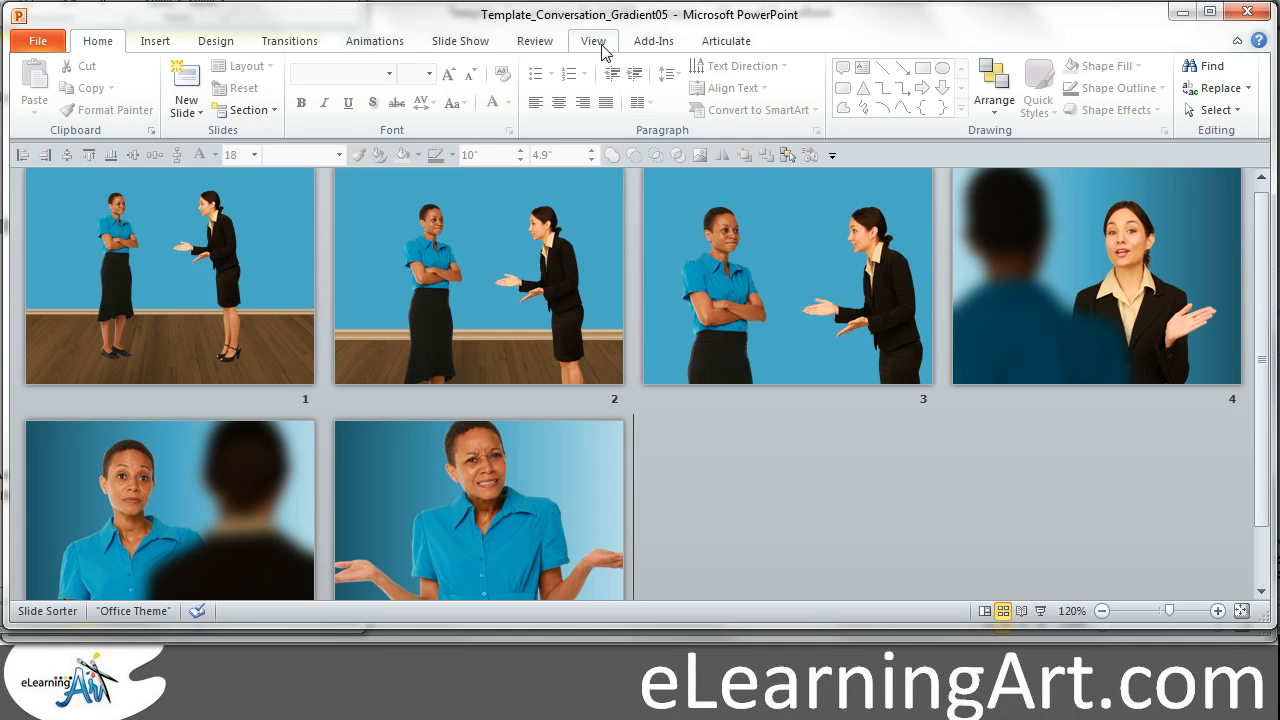
left_click(170, 278)
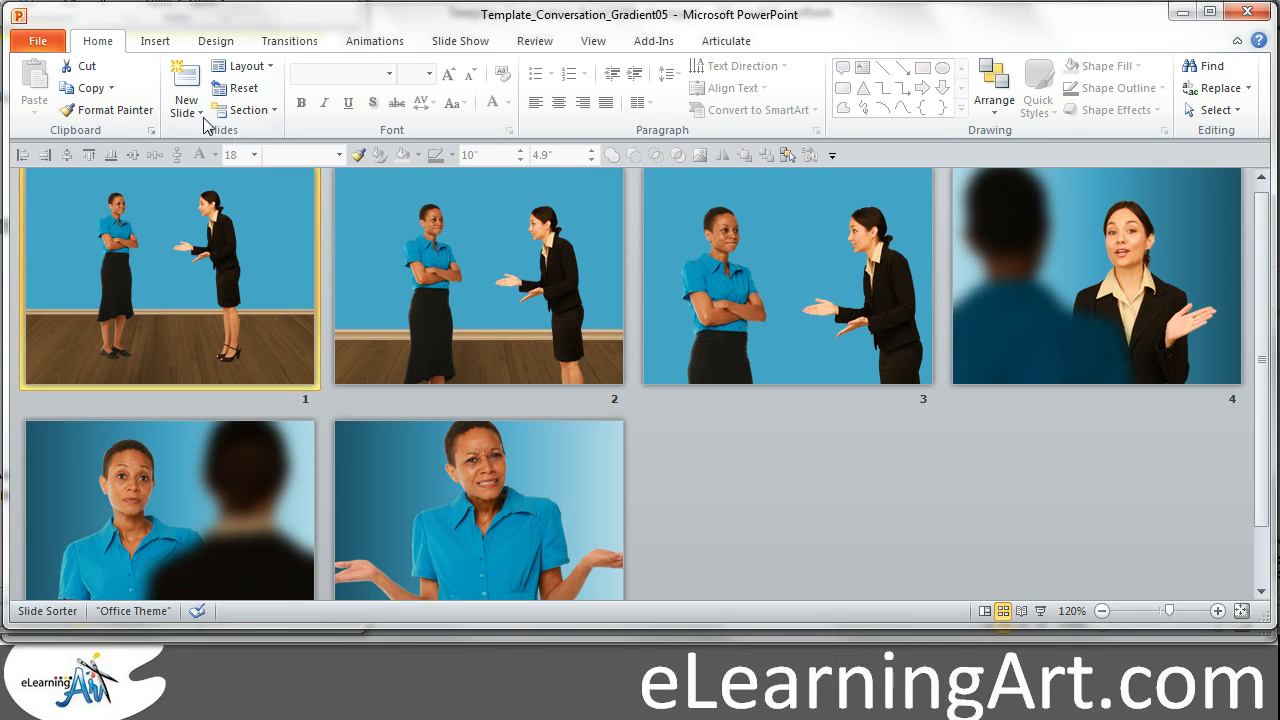
Review the available slide layouts from the Layout gallery.
left_click(184, 90)
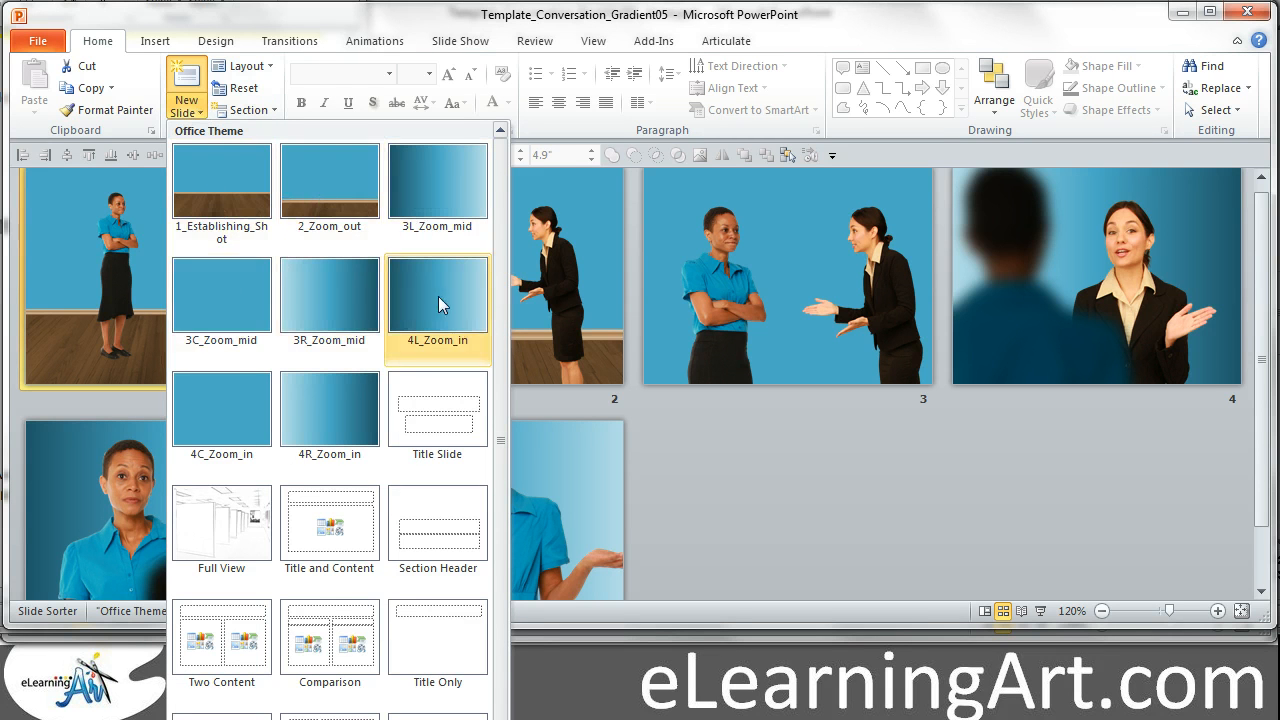
left_click(220, 410)
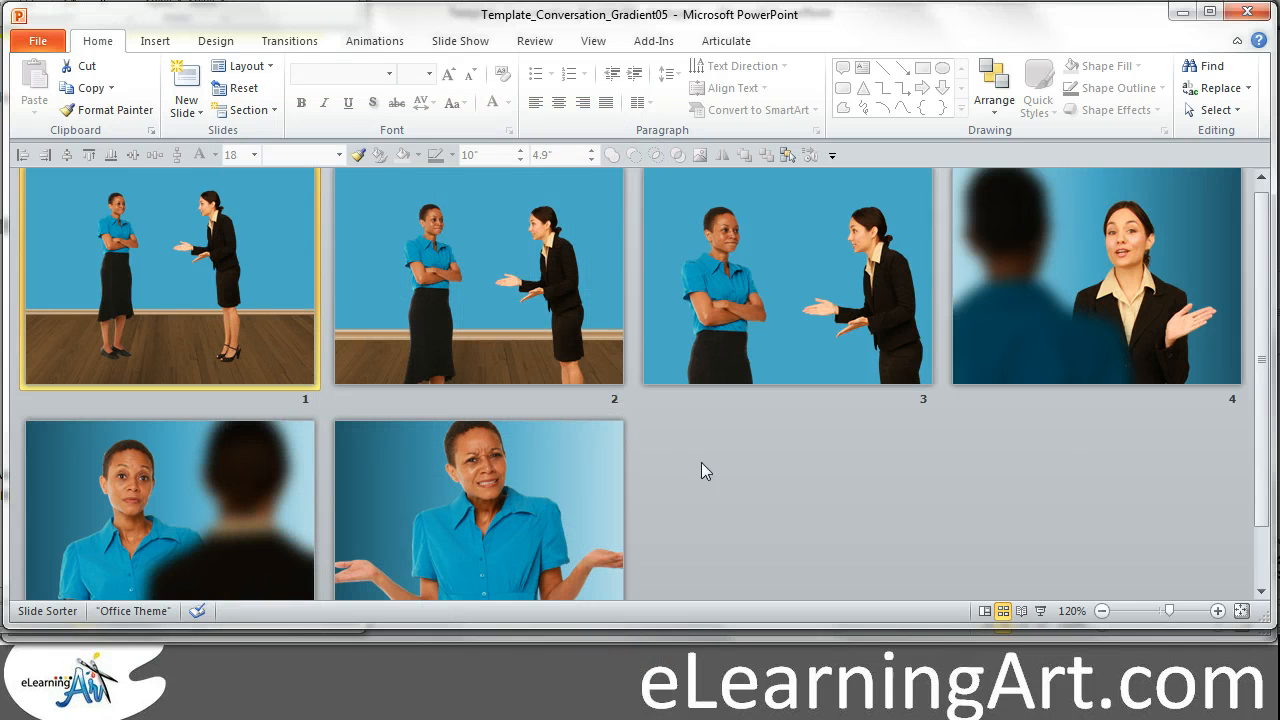
mouse_move(780, 488)
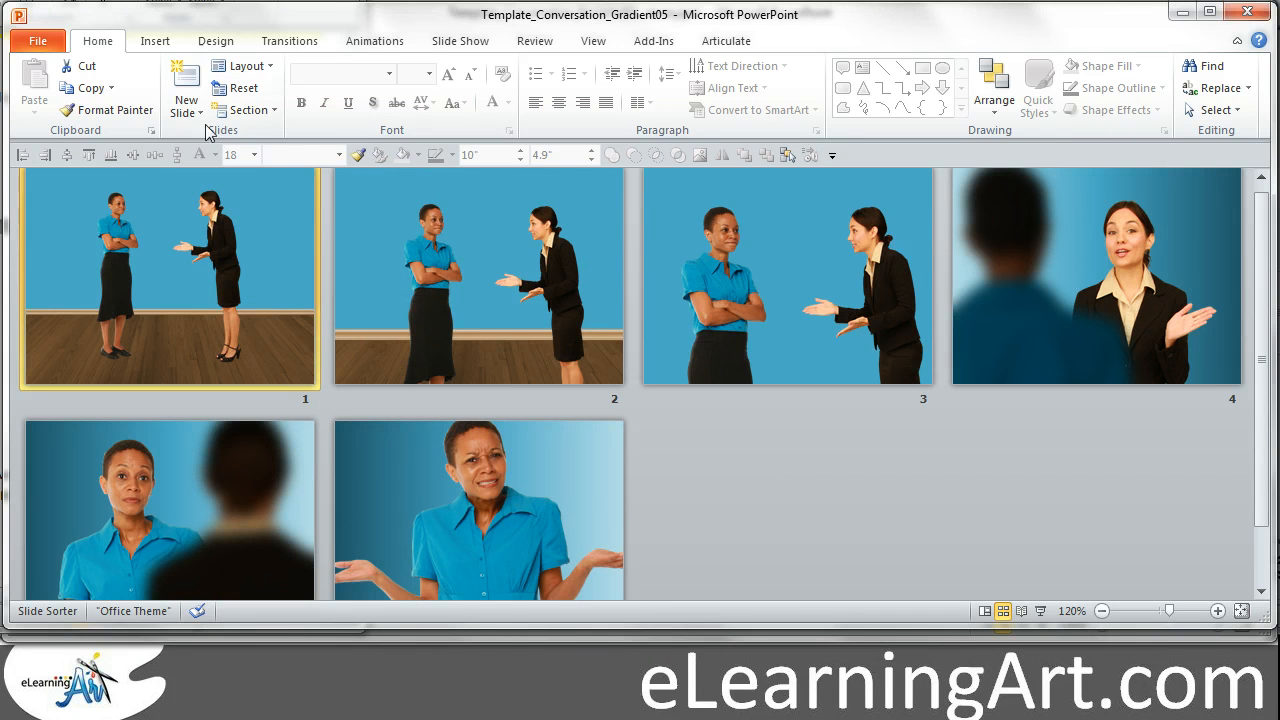
left_click(184, 76)
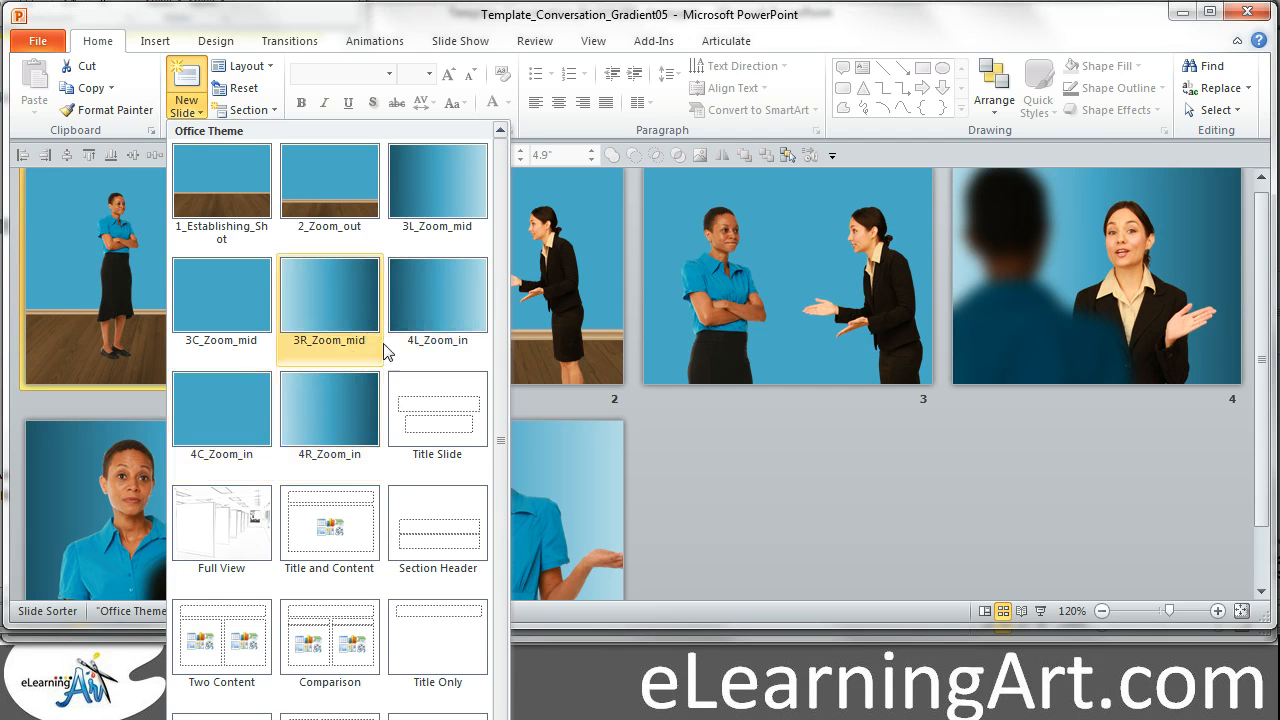
left_click(330, 180)
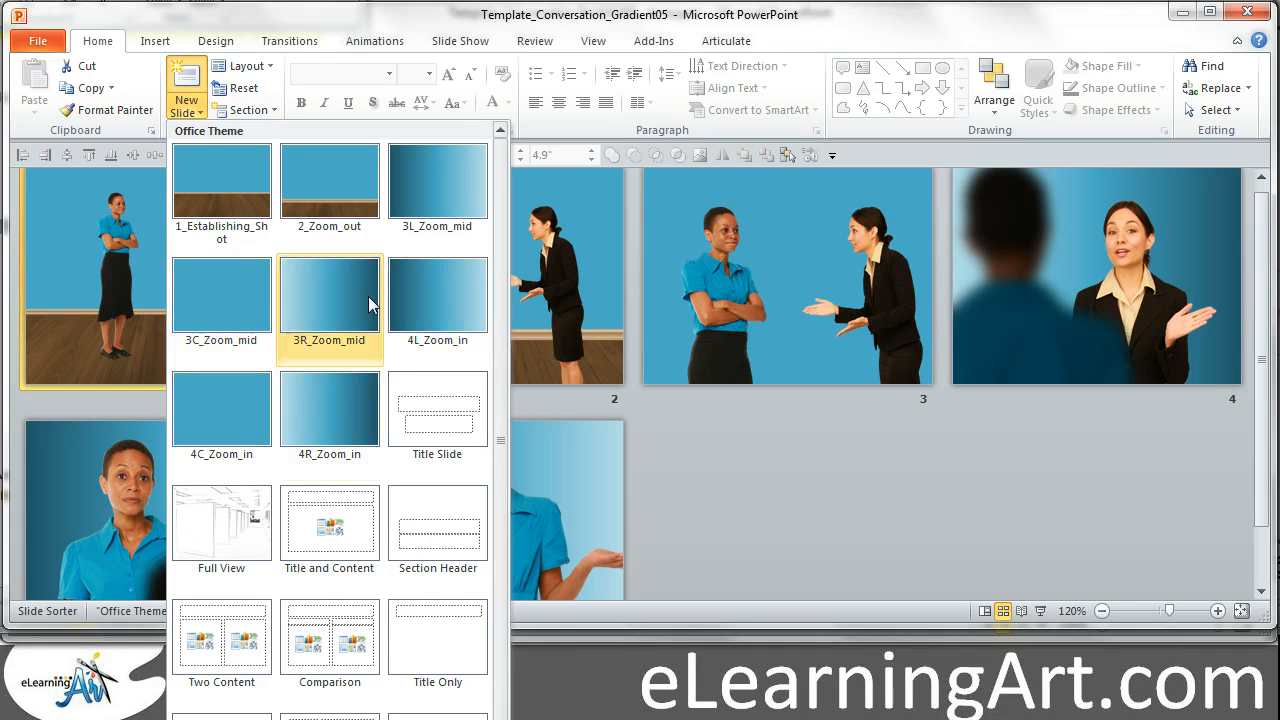
left_click(436, 180)
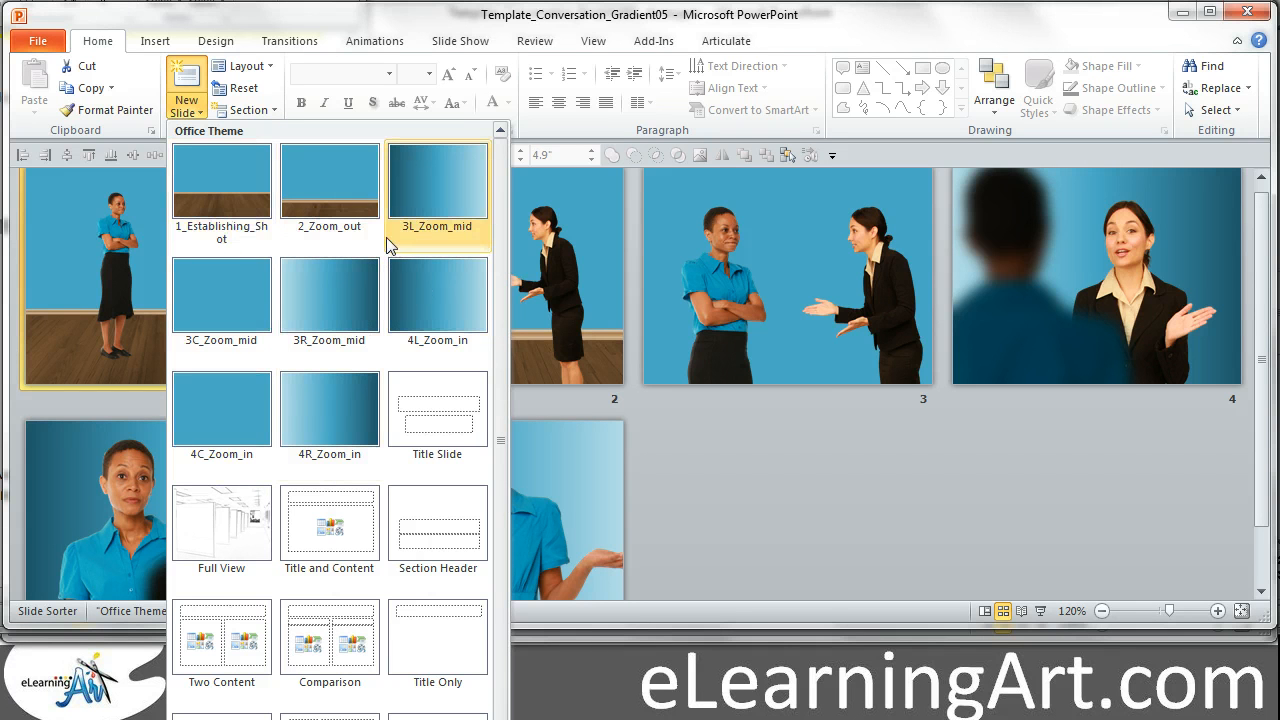
mouse_move(436, 180)
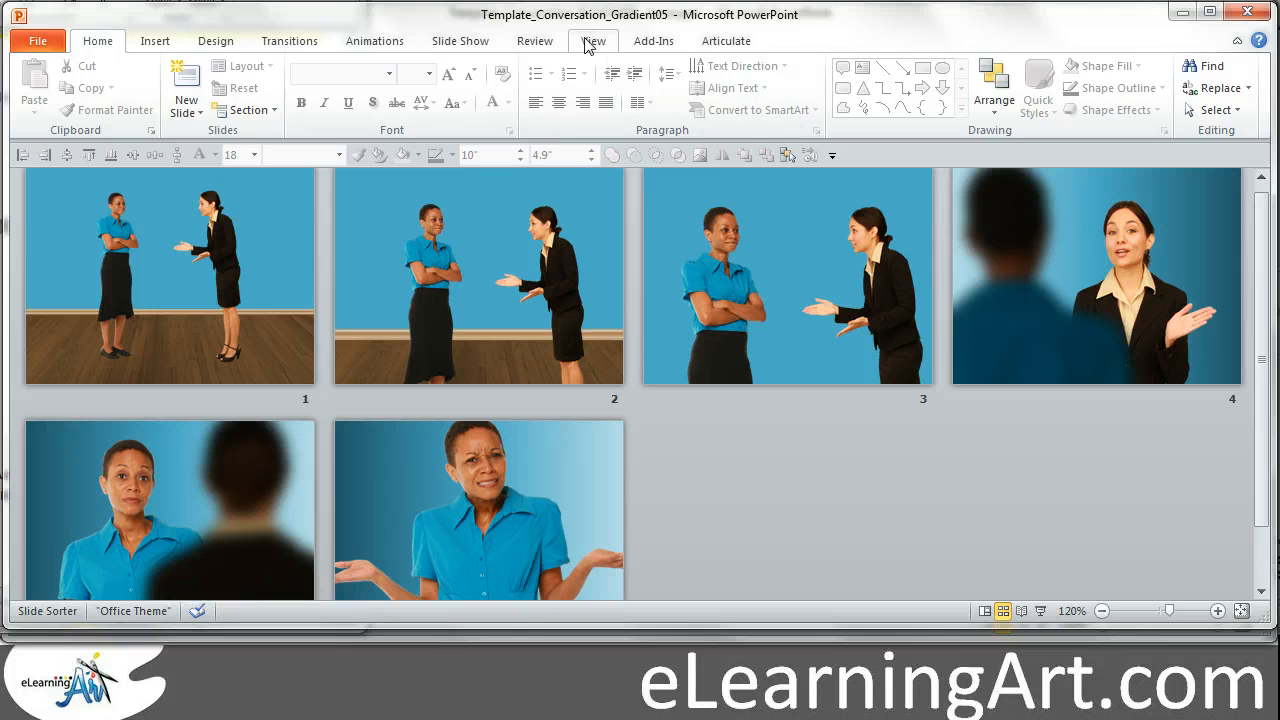
Switch to Slide Master view and zoom out to see the whole layout.
left_click(592, 40)
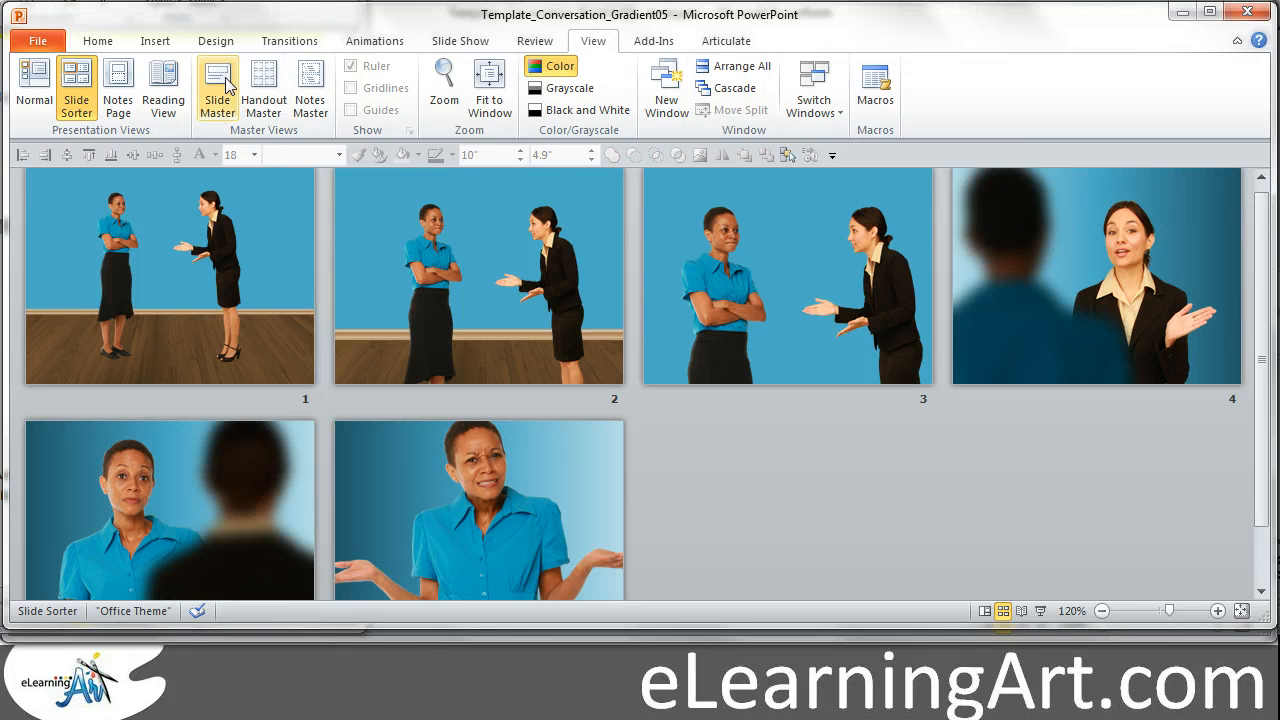
left_click(216, 88)
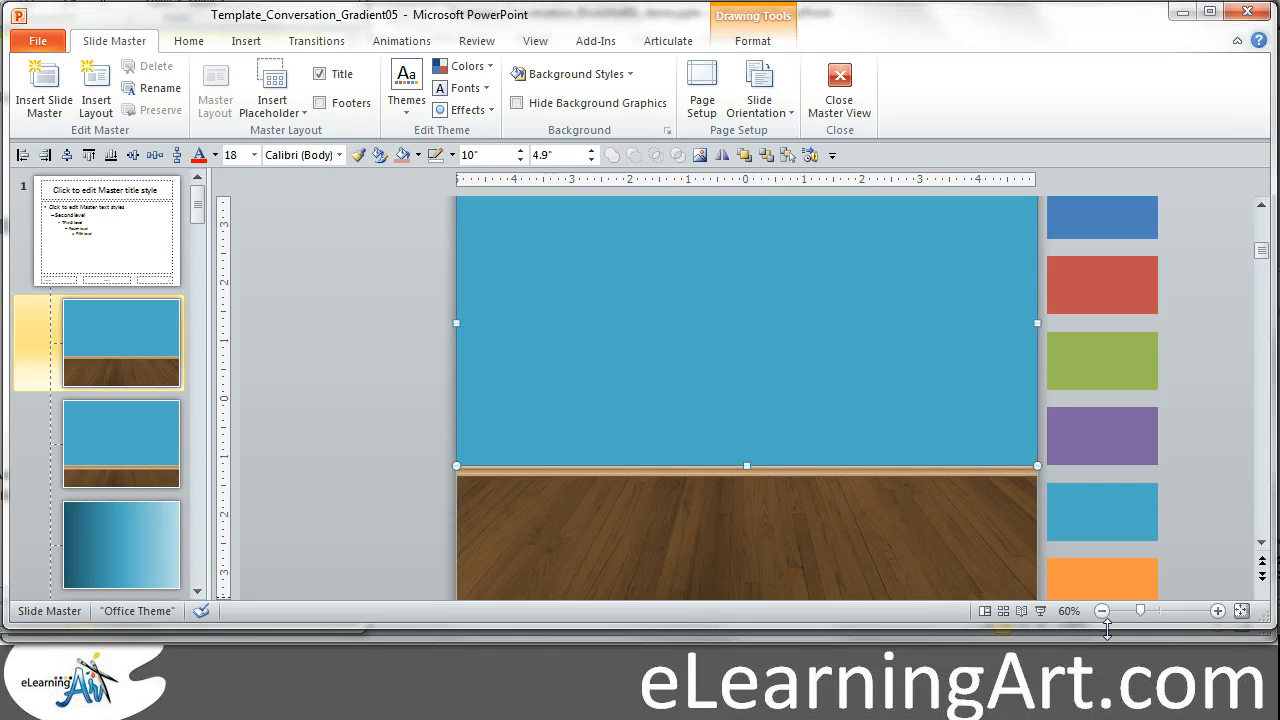
left_click(1102, 612)
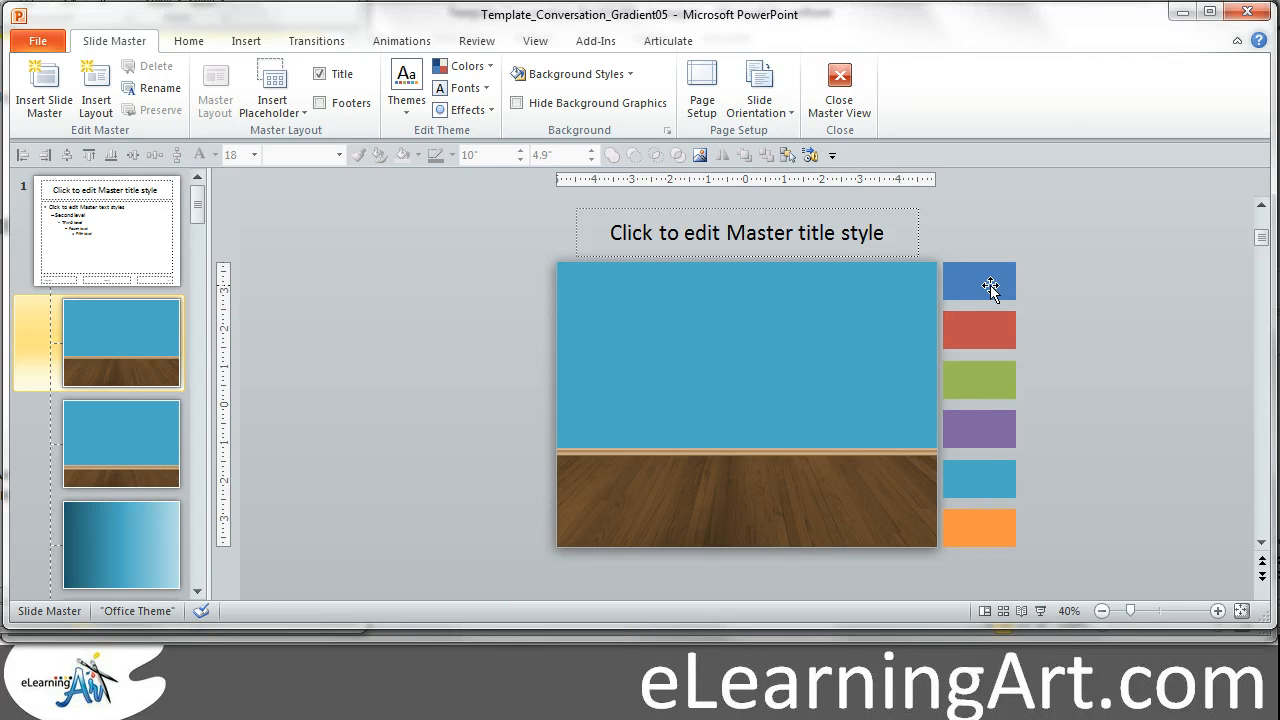
mouse_move(1118, 340)
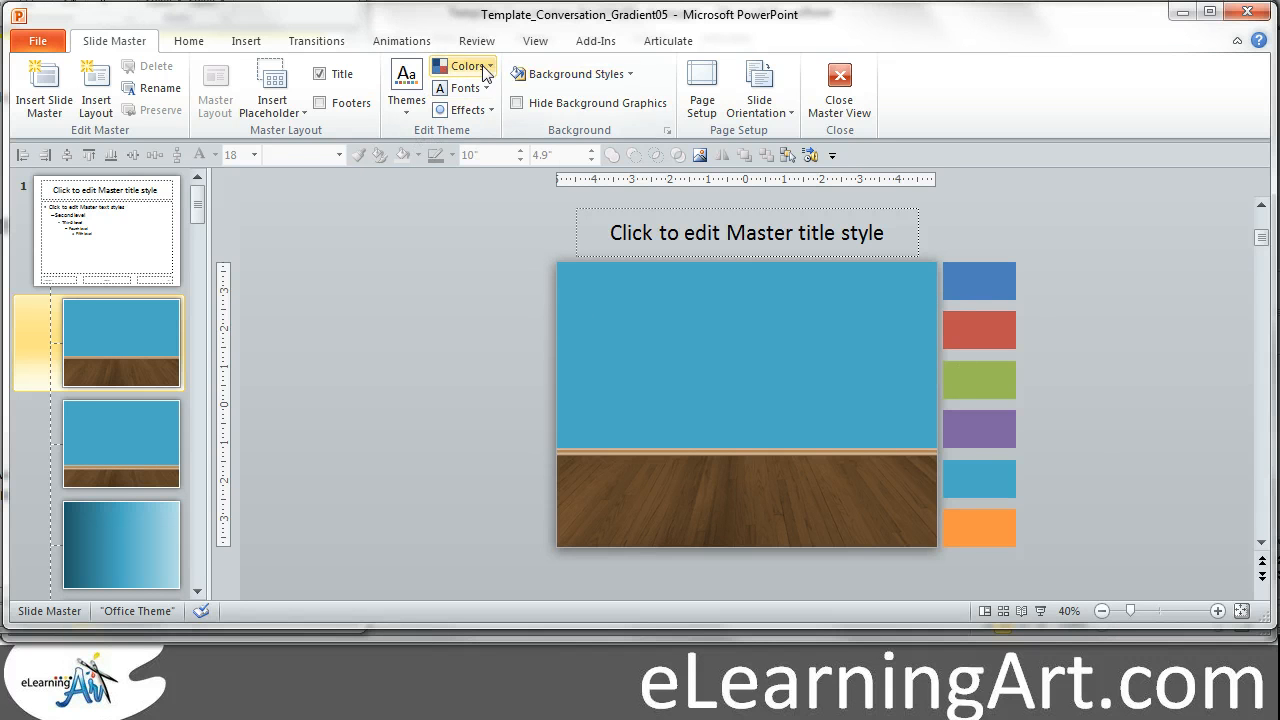
left_click(464, 66)
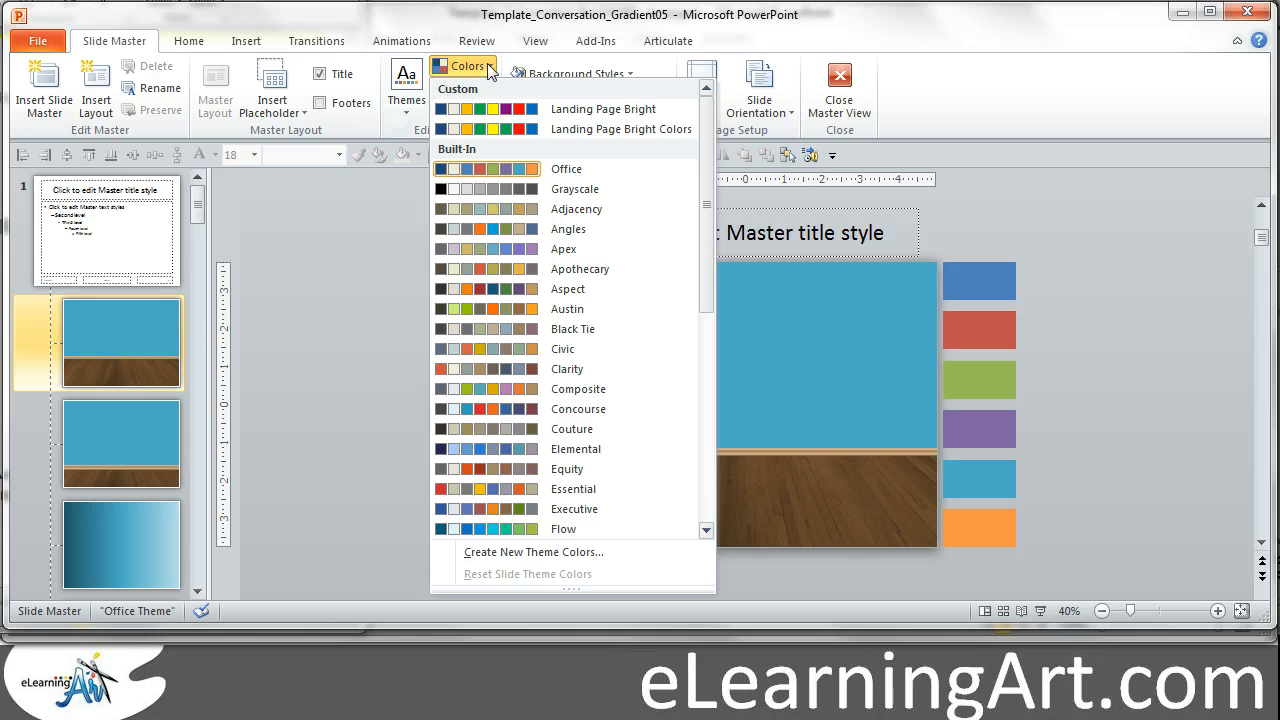
mouse_move(576, 208)
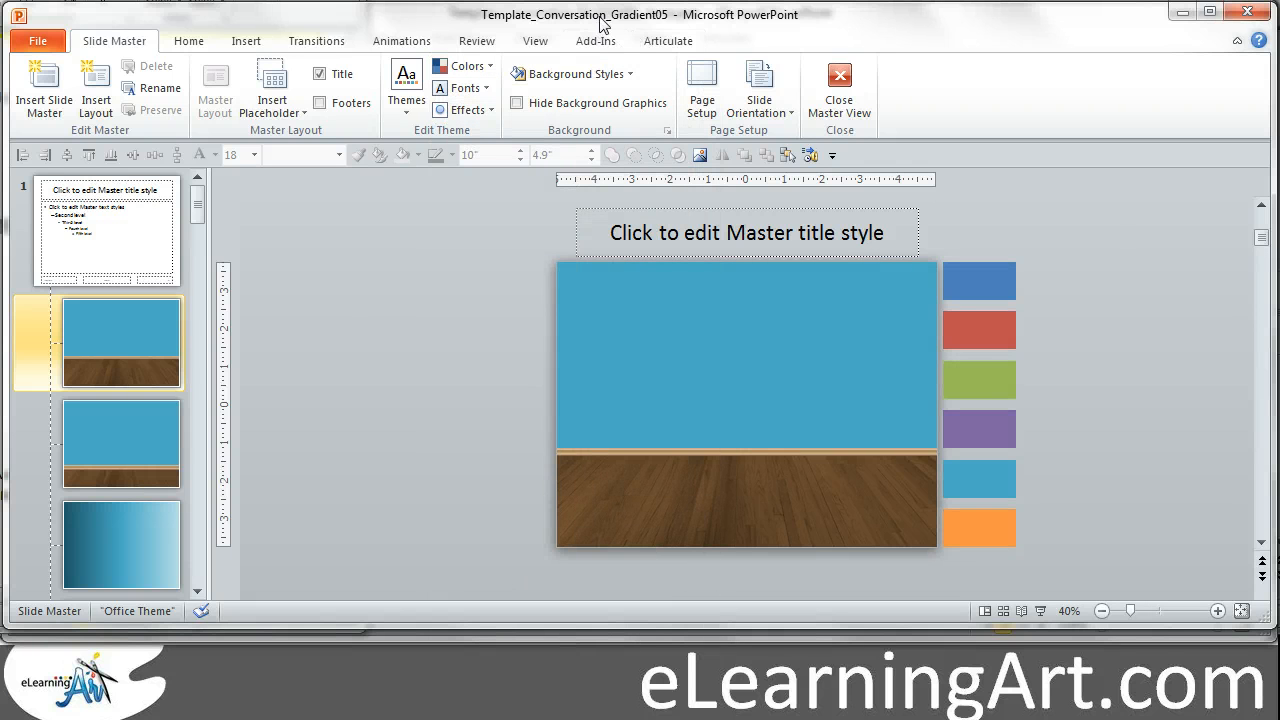
left_click(980, 478)
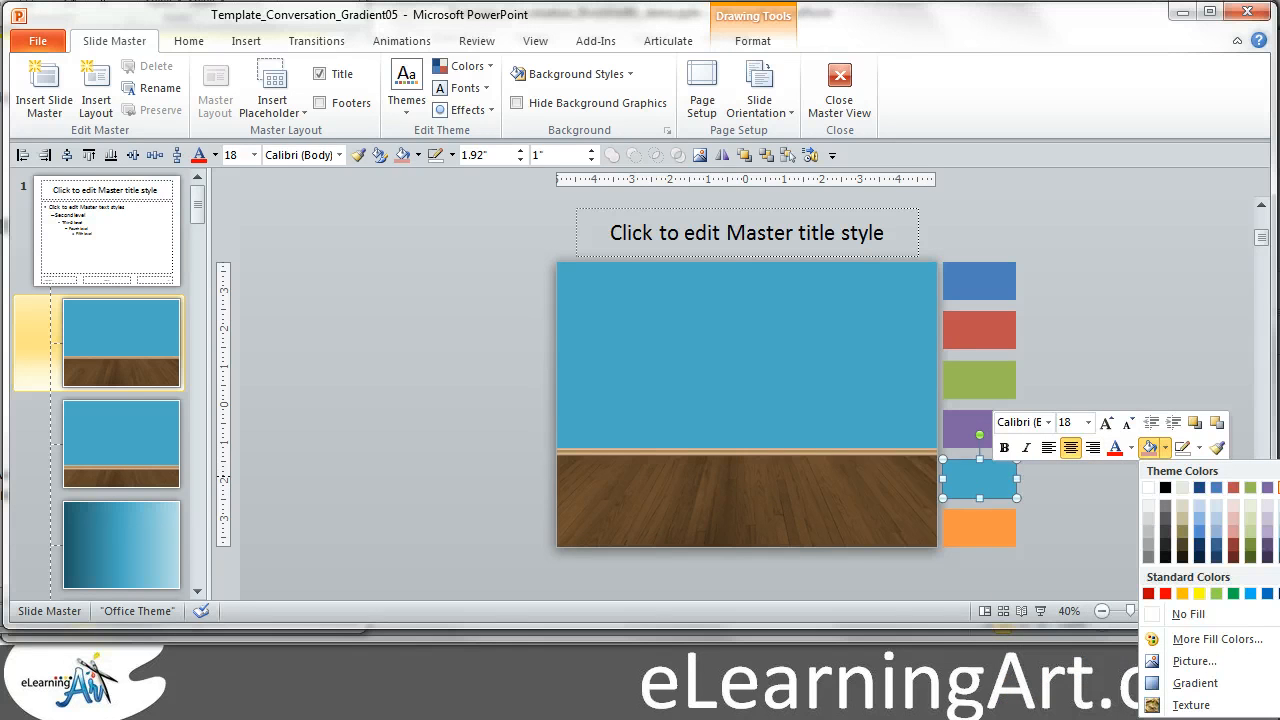
left_click(1216, 488)
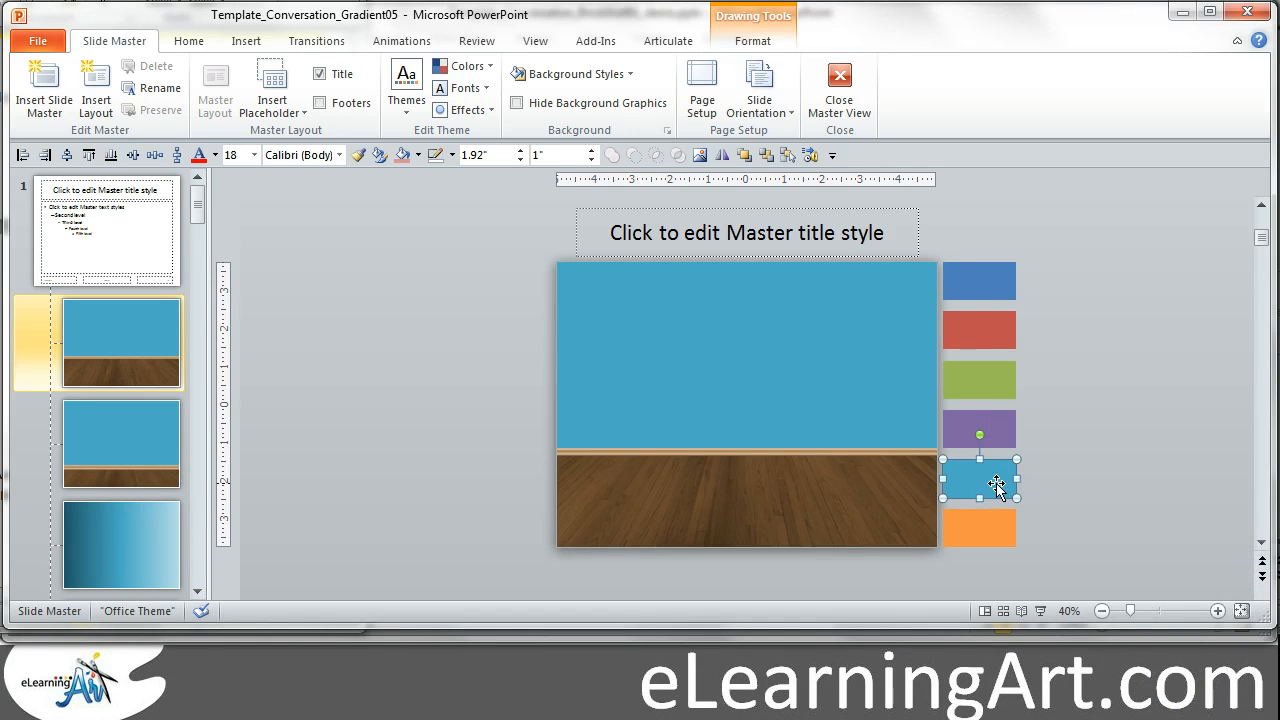
right_click(980, 480)
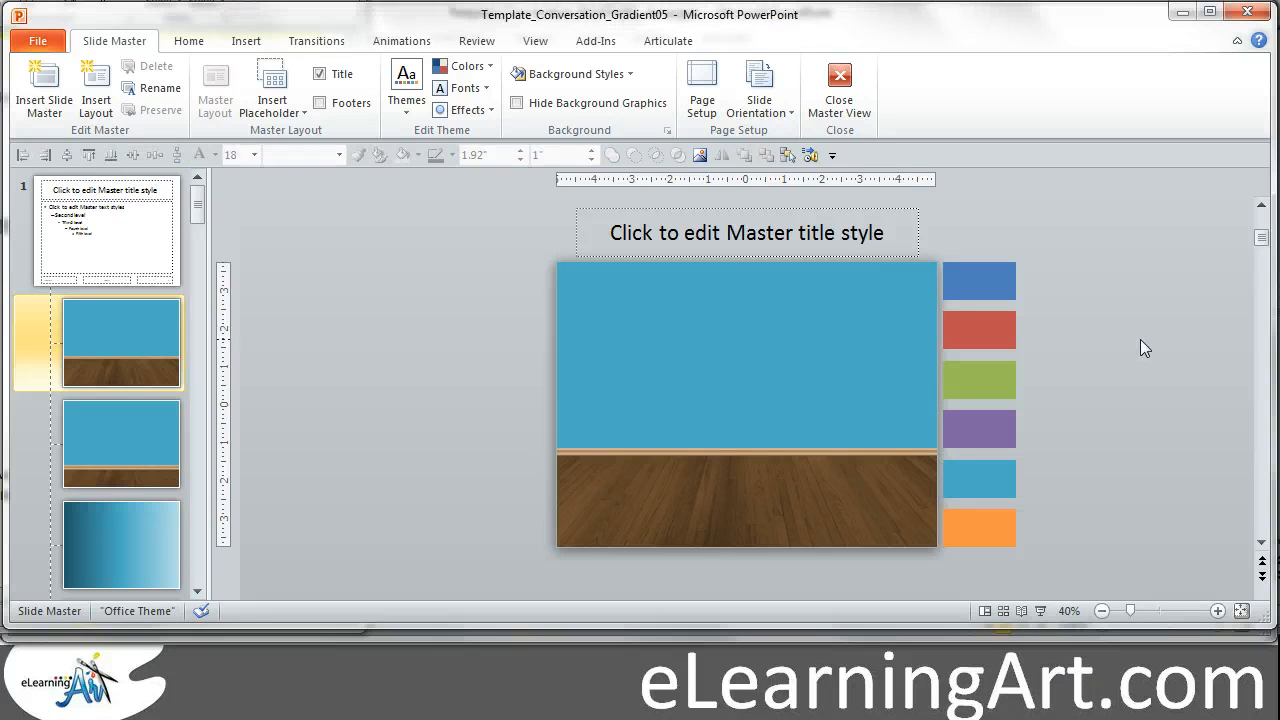
left_click(120, 442)
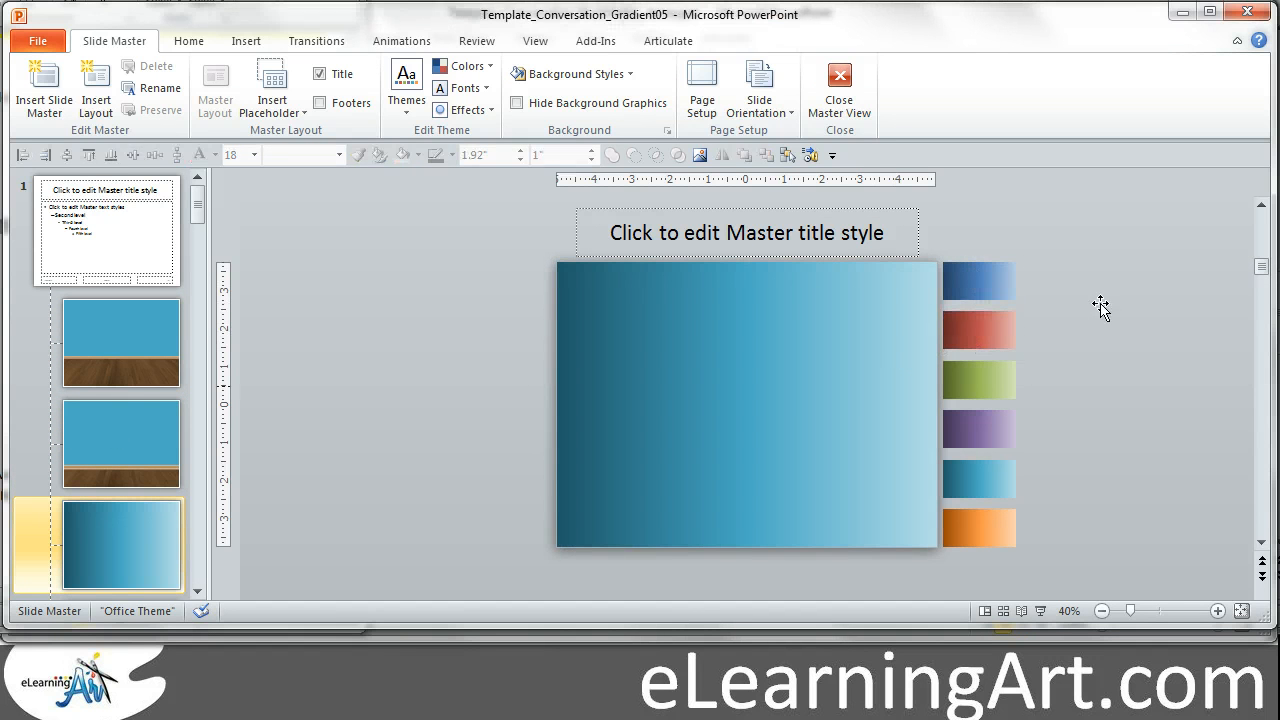
mouse_move(576, 404)
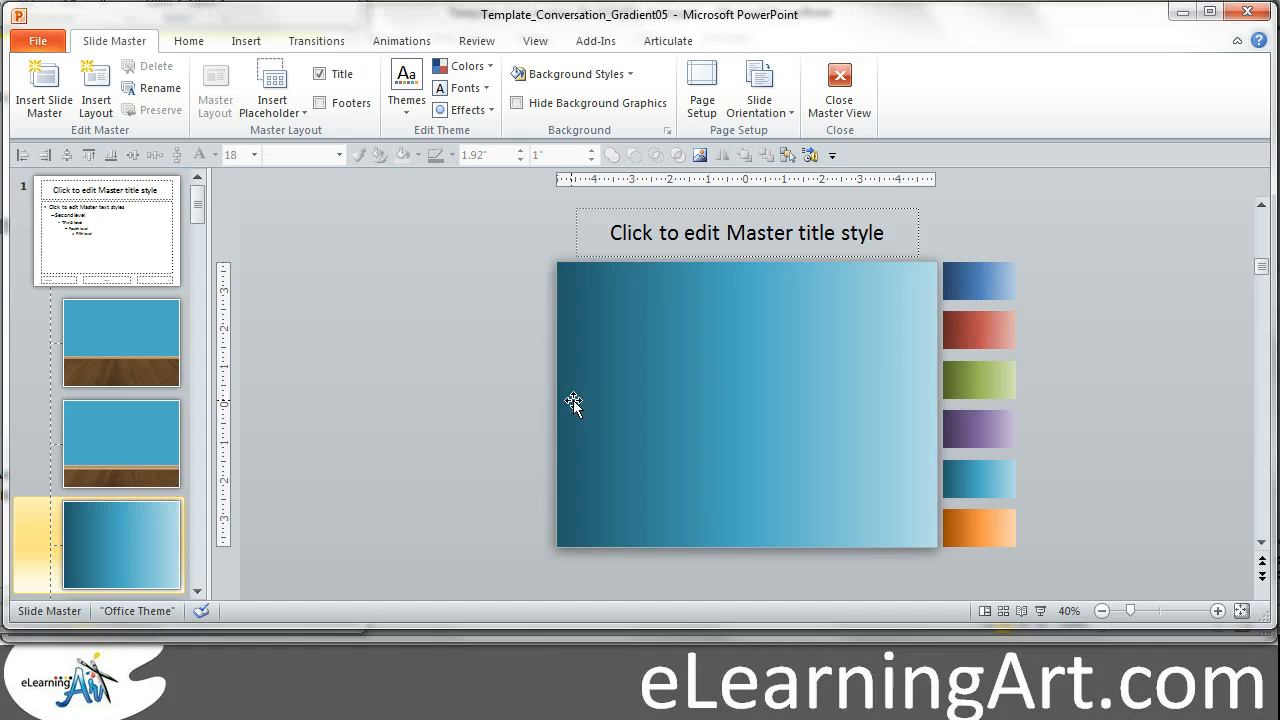
left_click(978, 328)
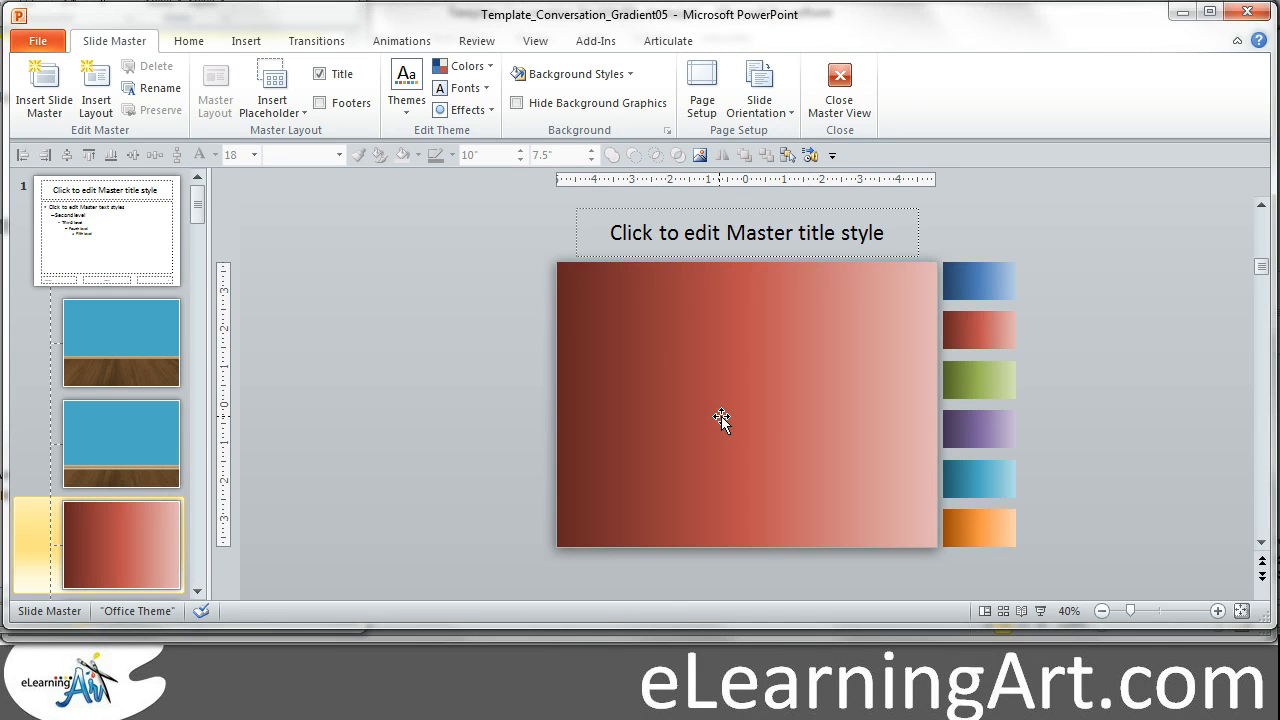
mouse_move(1186, 350)
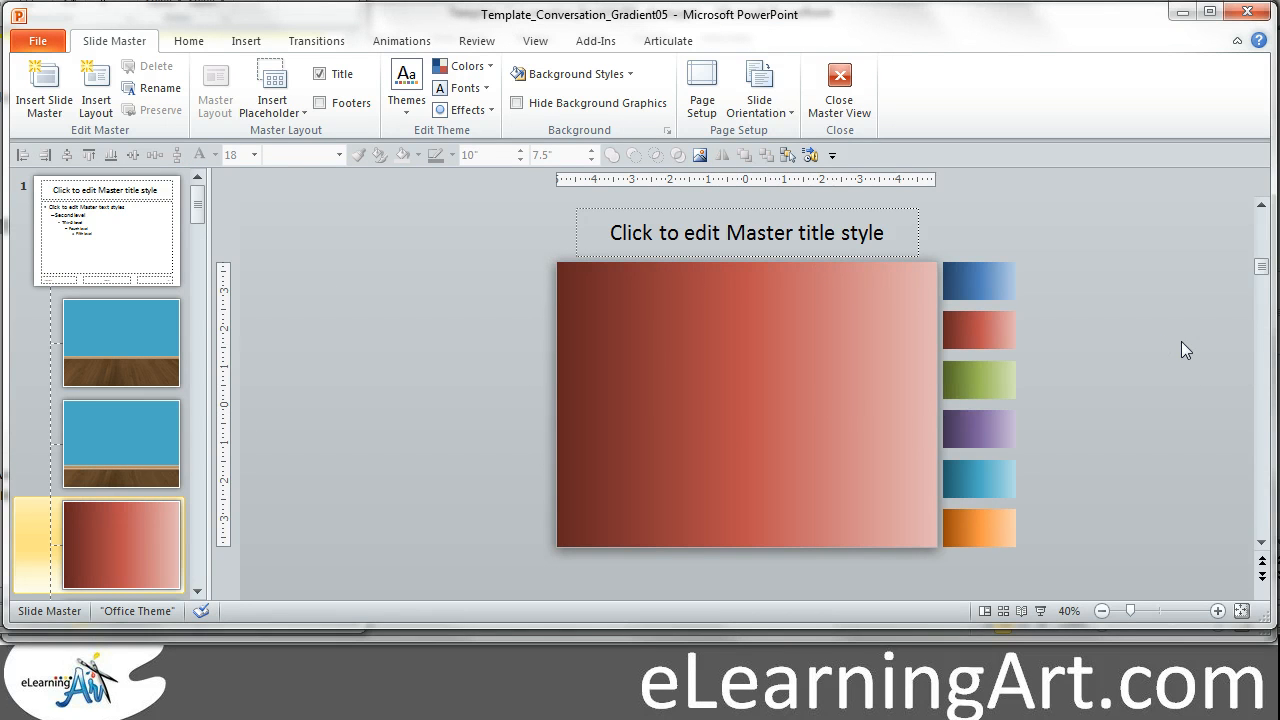
left_click(744, 404)
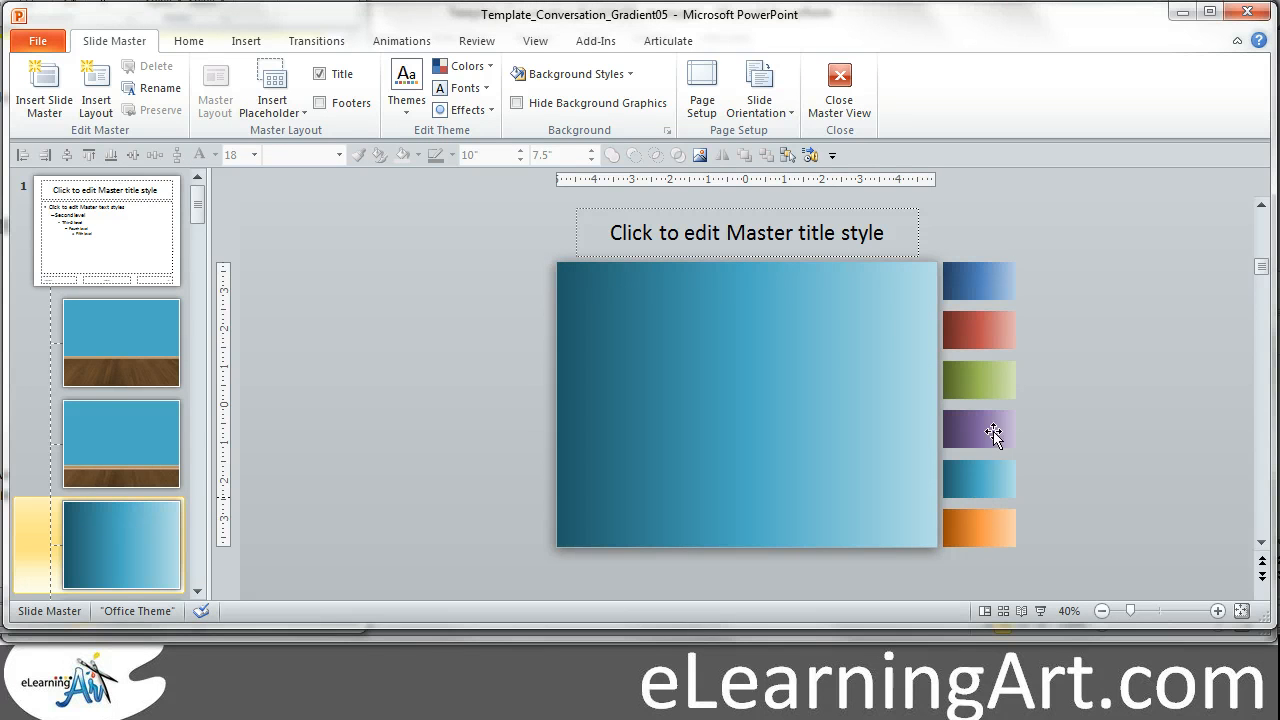
mouse_move(388, 150)
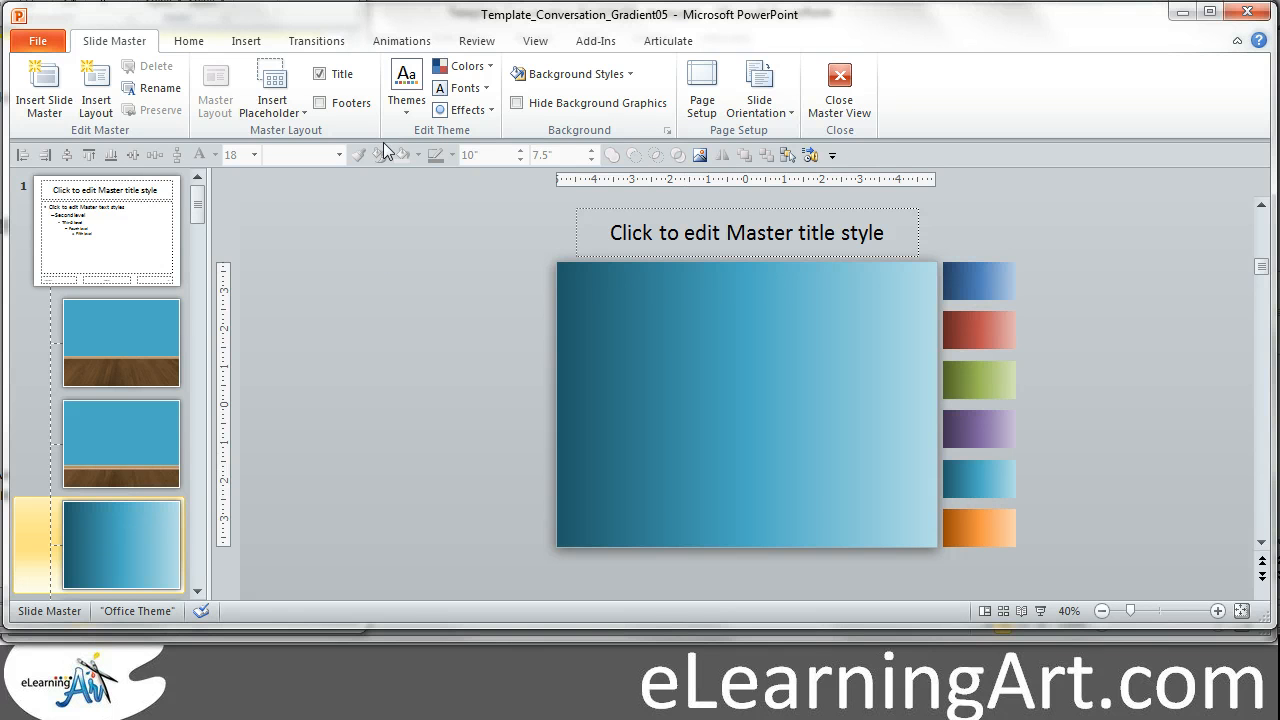
left_click(460, 66)
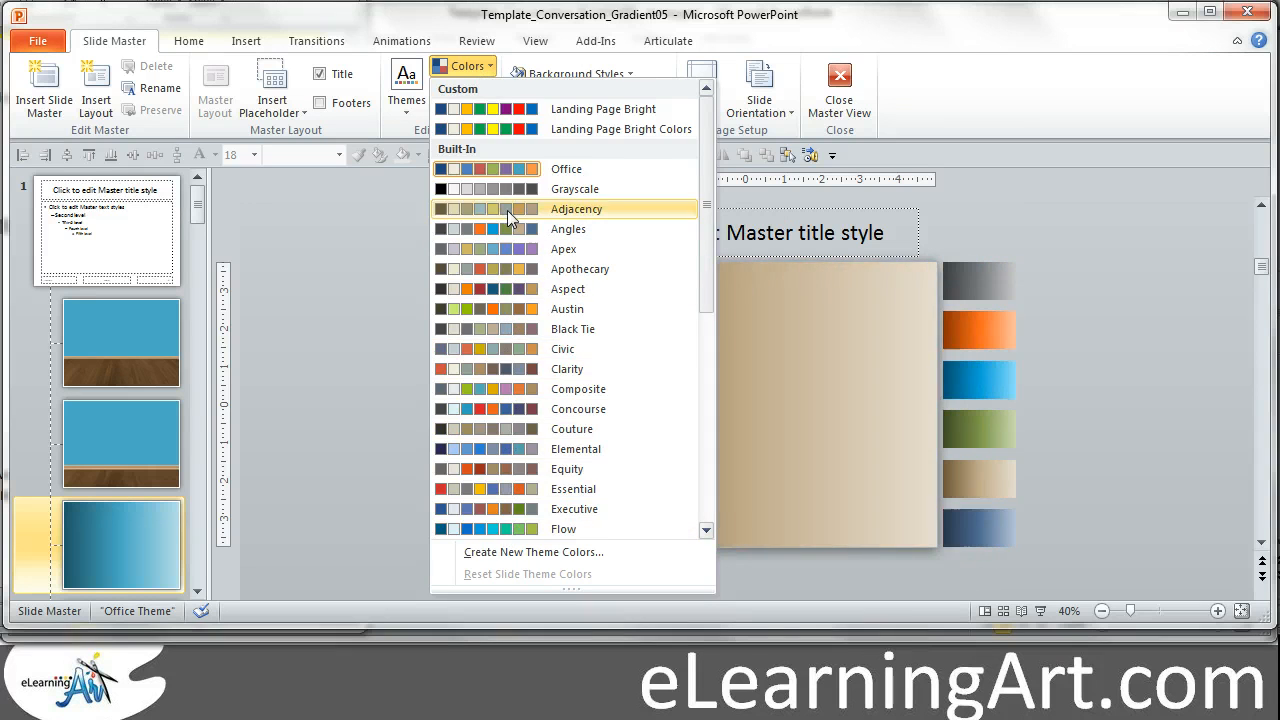
left_click(576, 210)
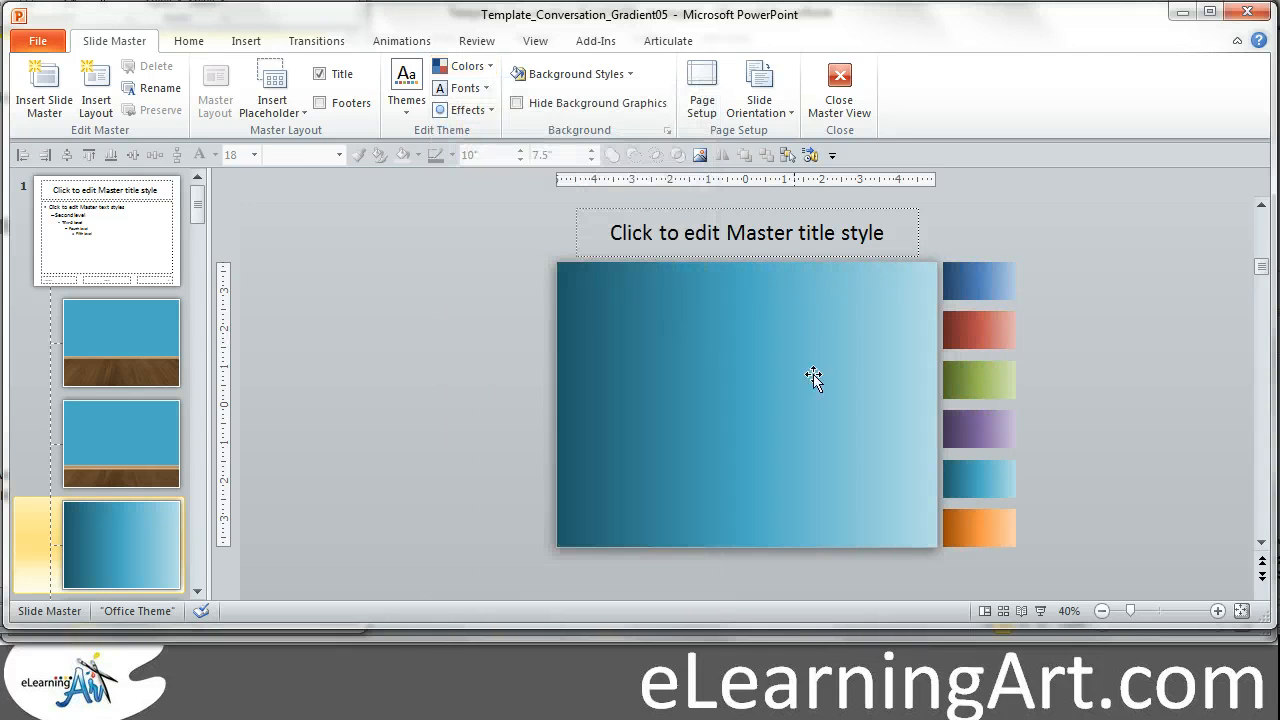
left_click(816, 378)
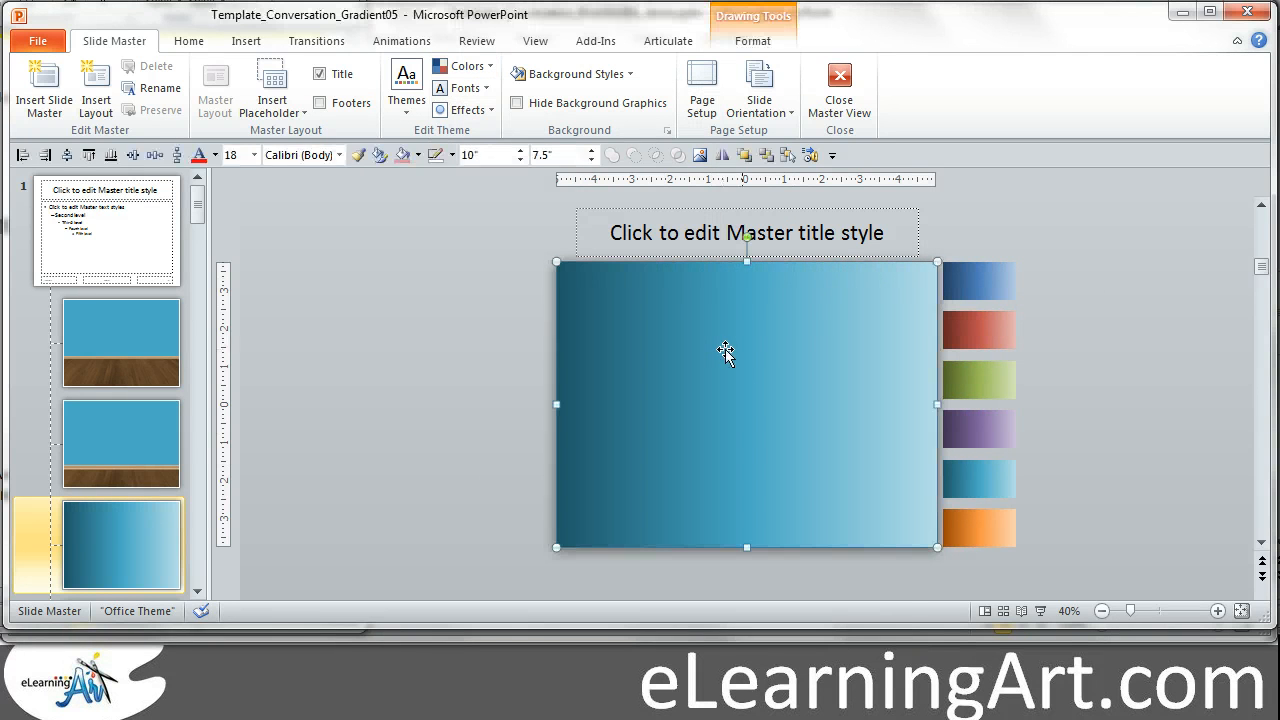
mouse_move(864, 688)
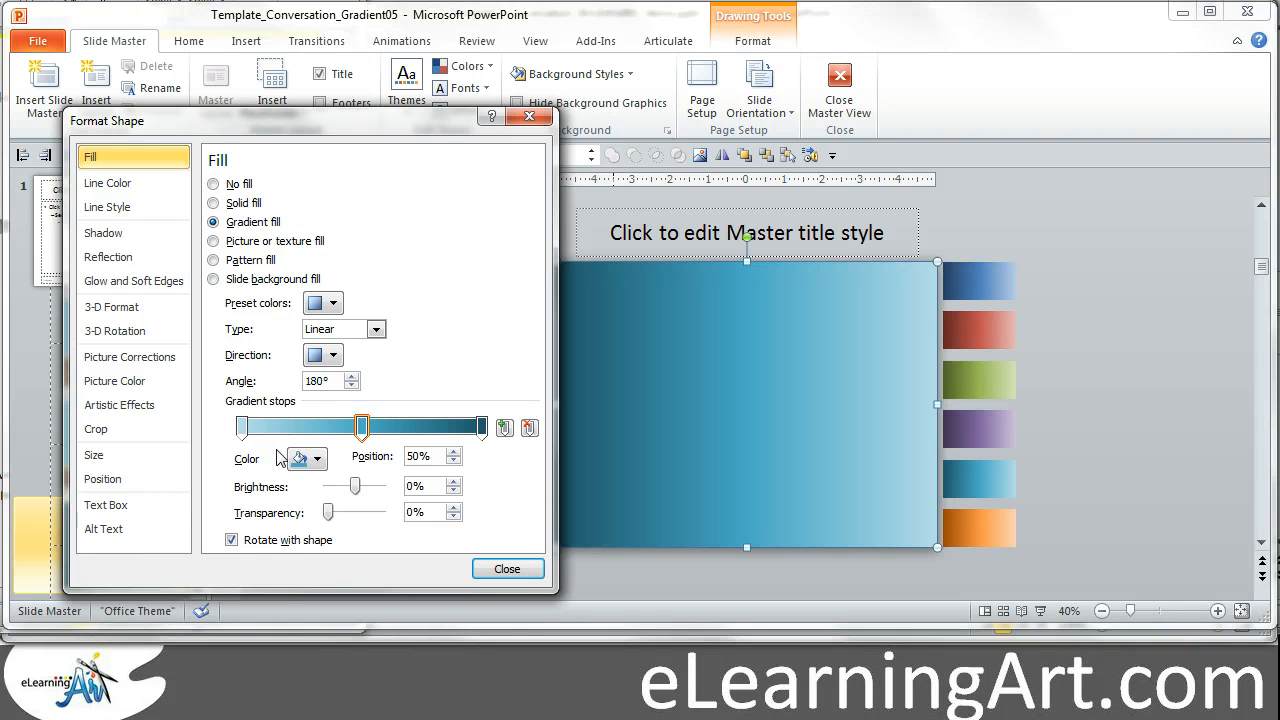
left_click(480, 428)
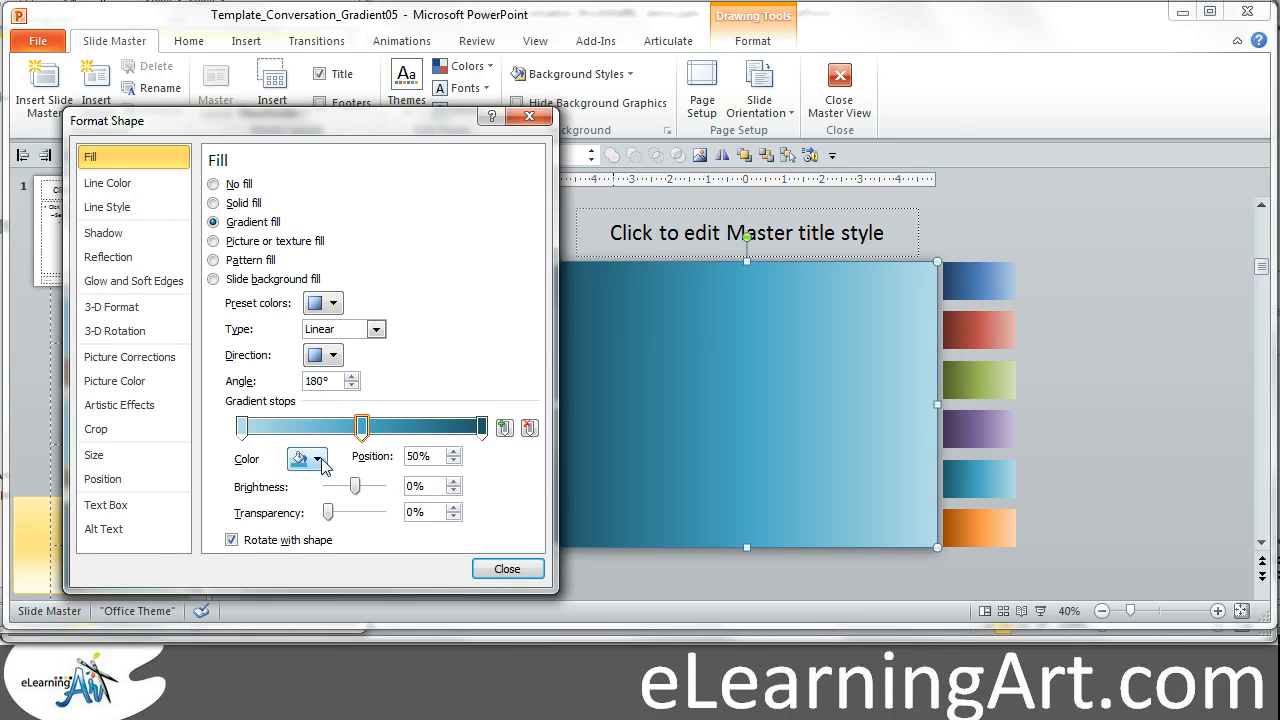
left_click(320, 458)
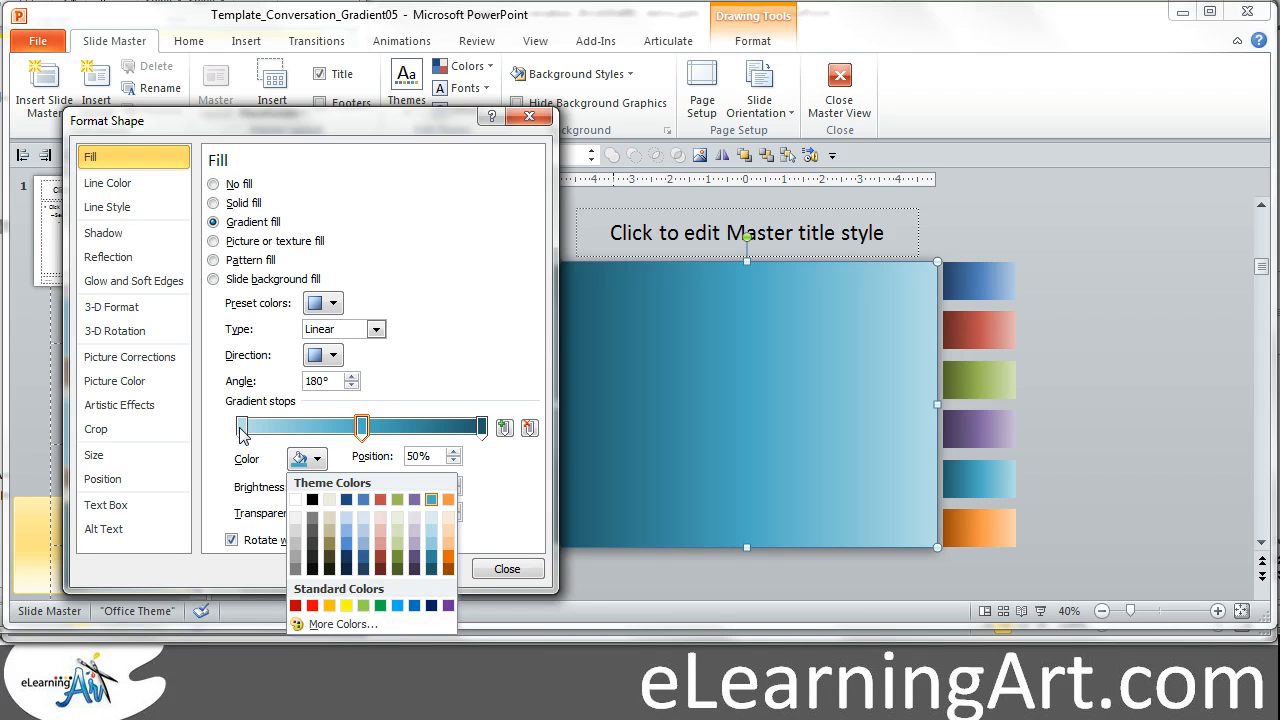
left_click_drag(360, 428, 242, 428)
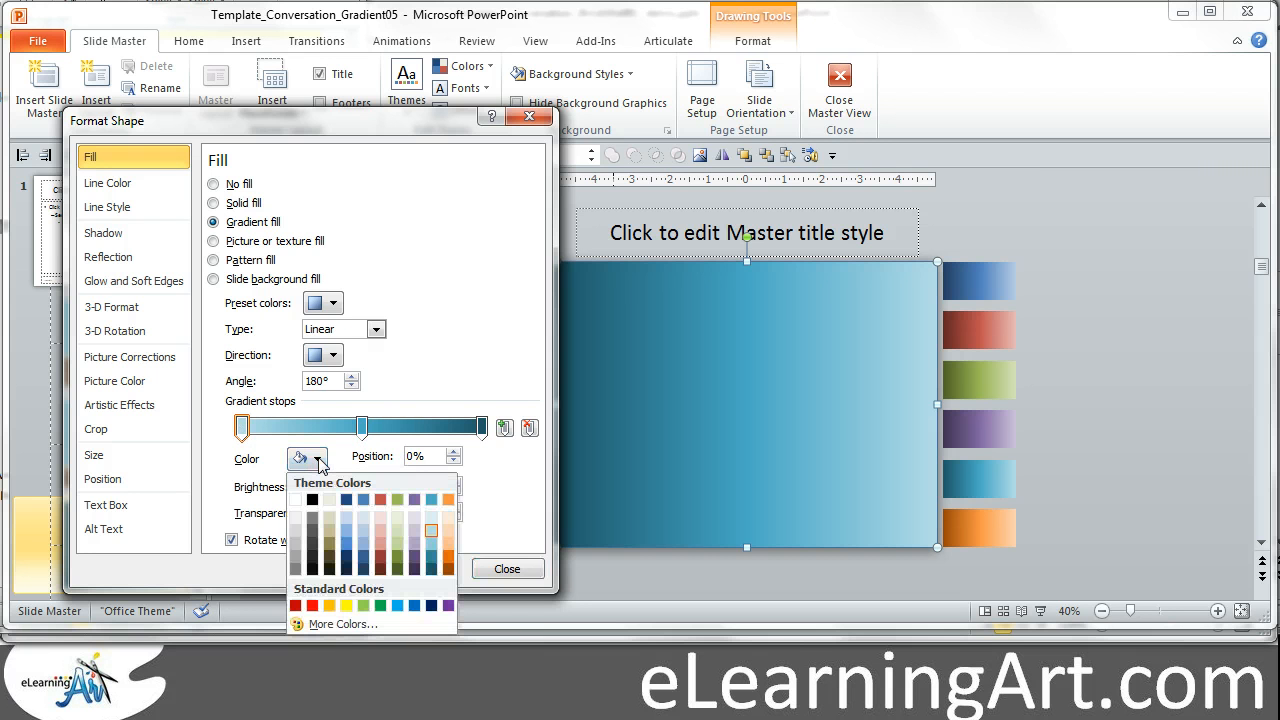
mouse_move(432, 530)
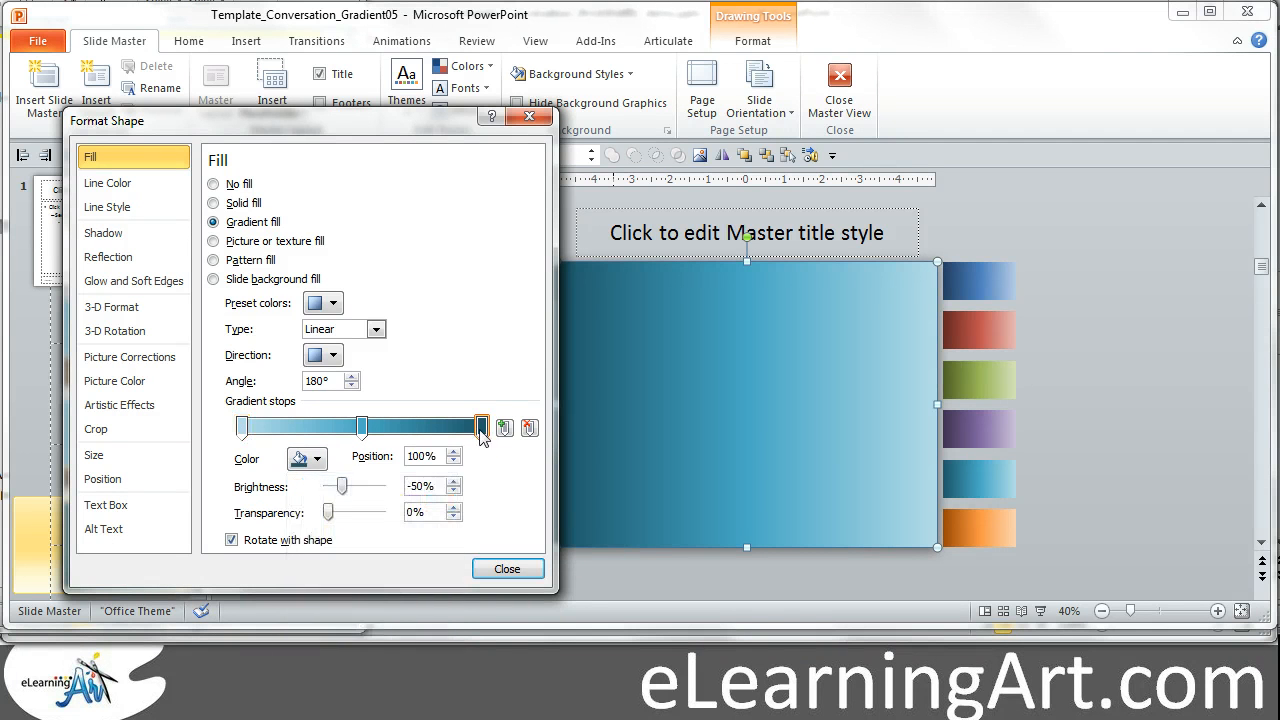
left_click(320, 458)
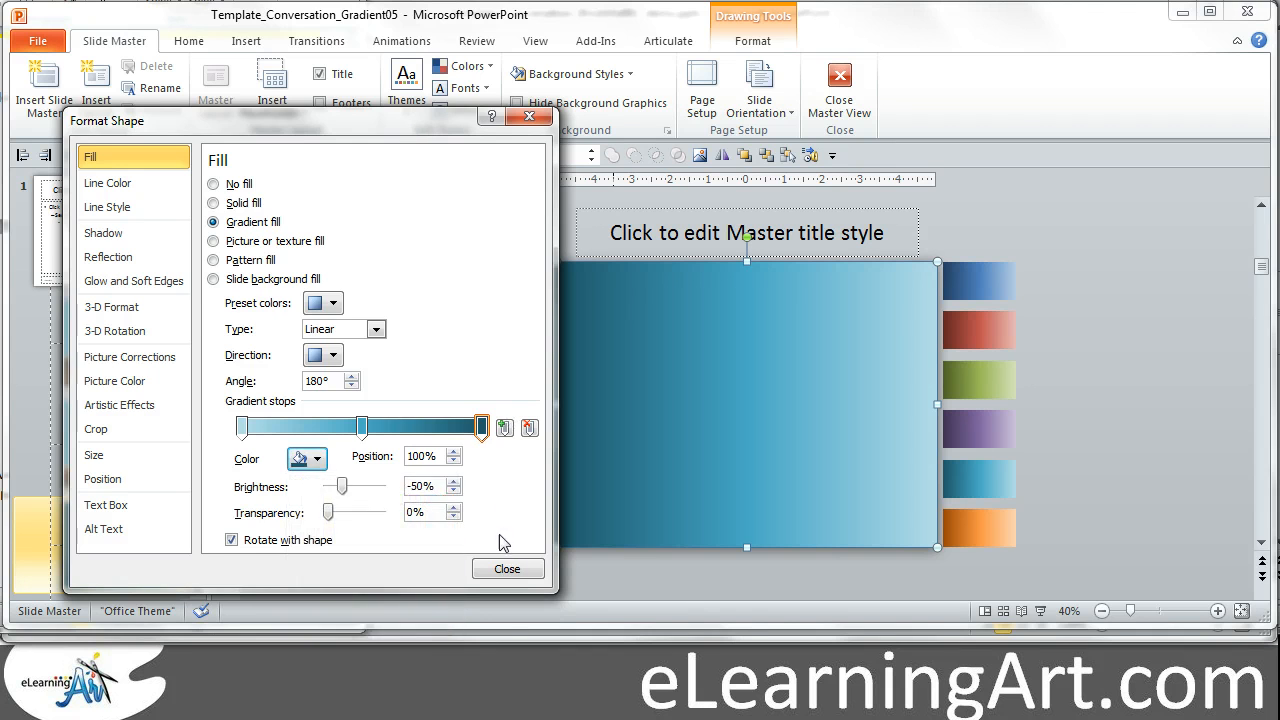
left_click(506, 568)
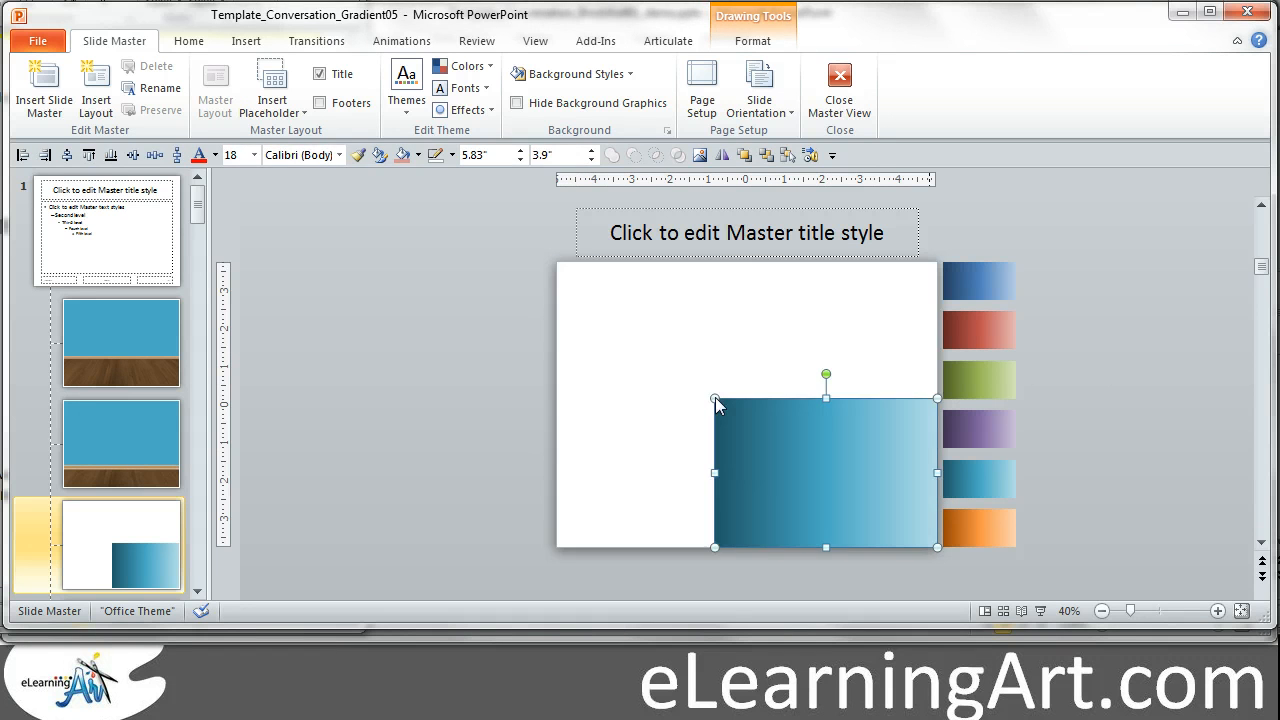
mouse_move(790, 324)
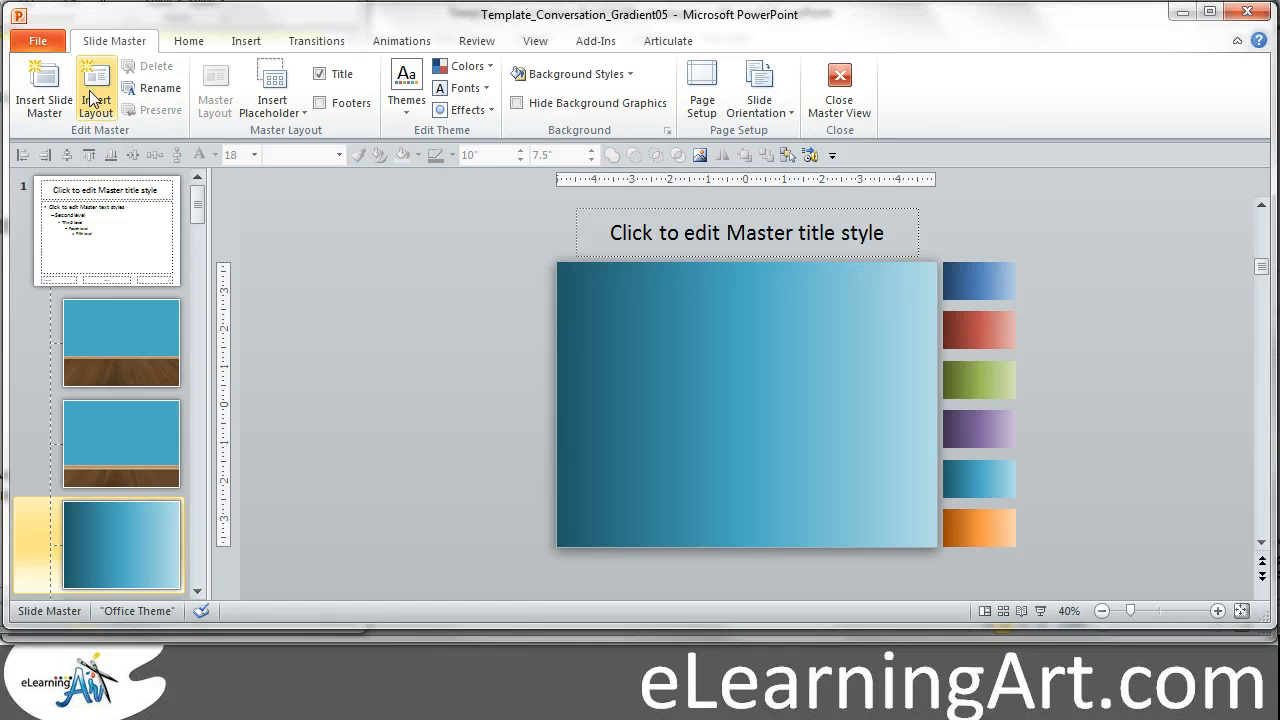
Duplicate the blue gradient rectangle and bring up its gradient fill settings.
left_click(288, 84)
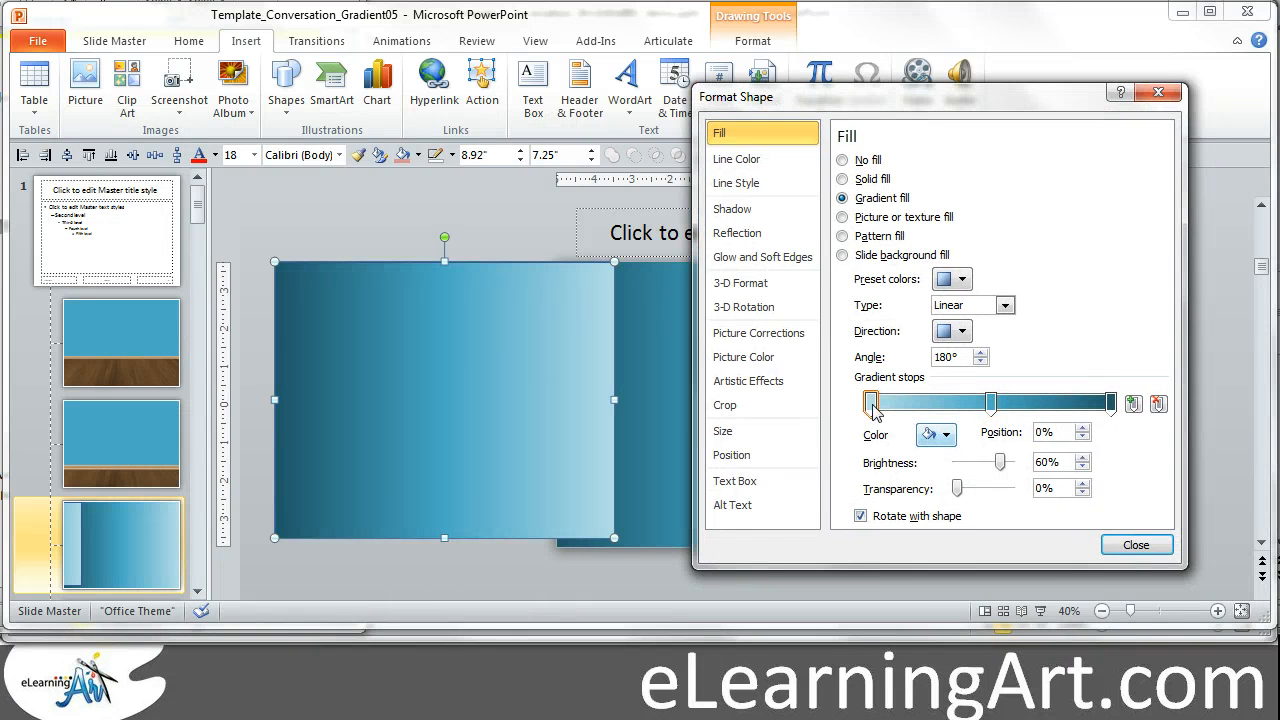
Recolour the copy's gradient stops with Orange, Accent 6 shades (orange middle, light orange first, then last).
left_click(948, 434)
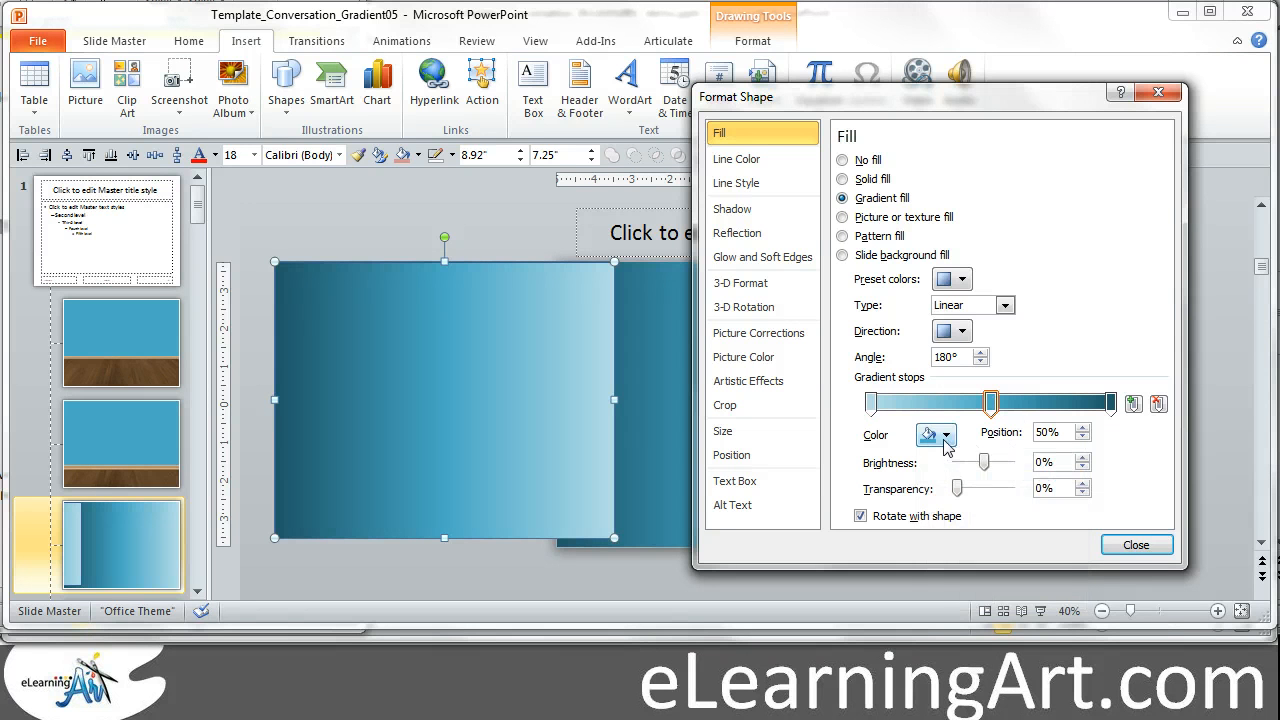
left_click(948, 434)
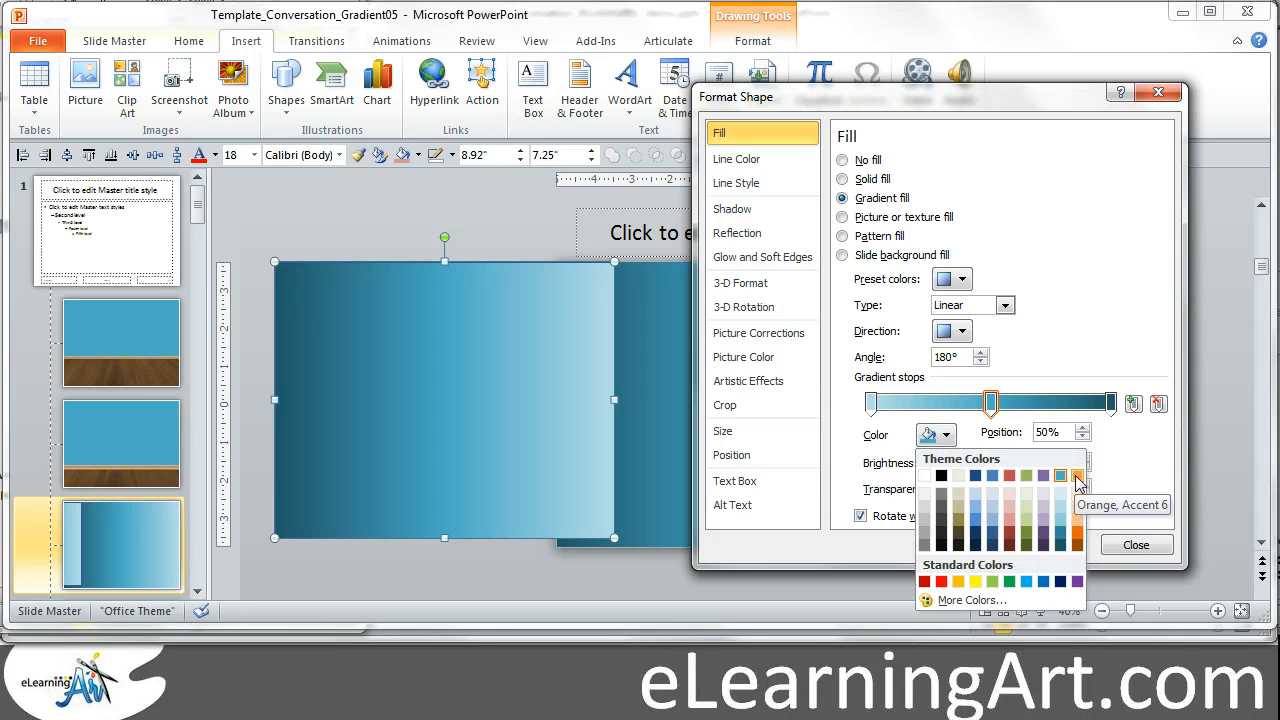
left_click(1060, 476)
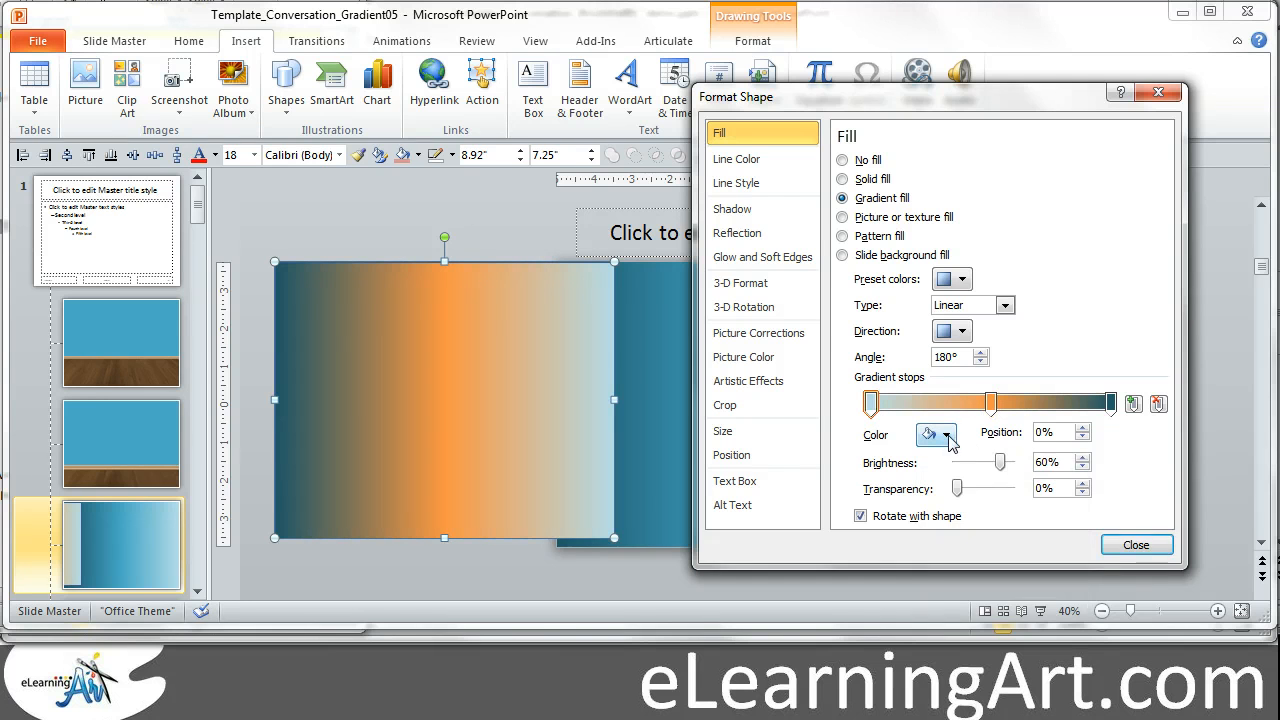
left_click(948, 434)
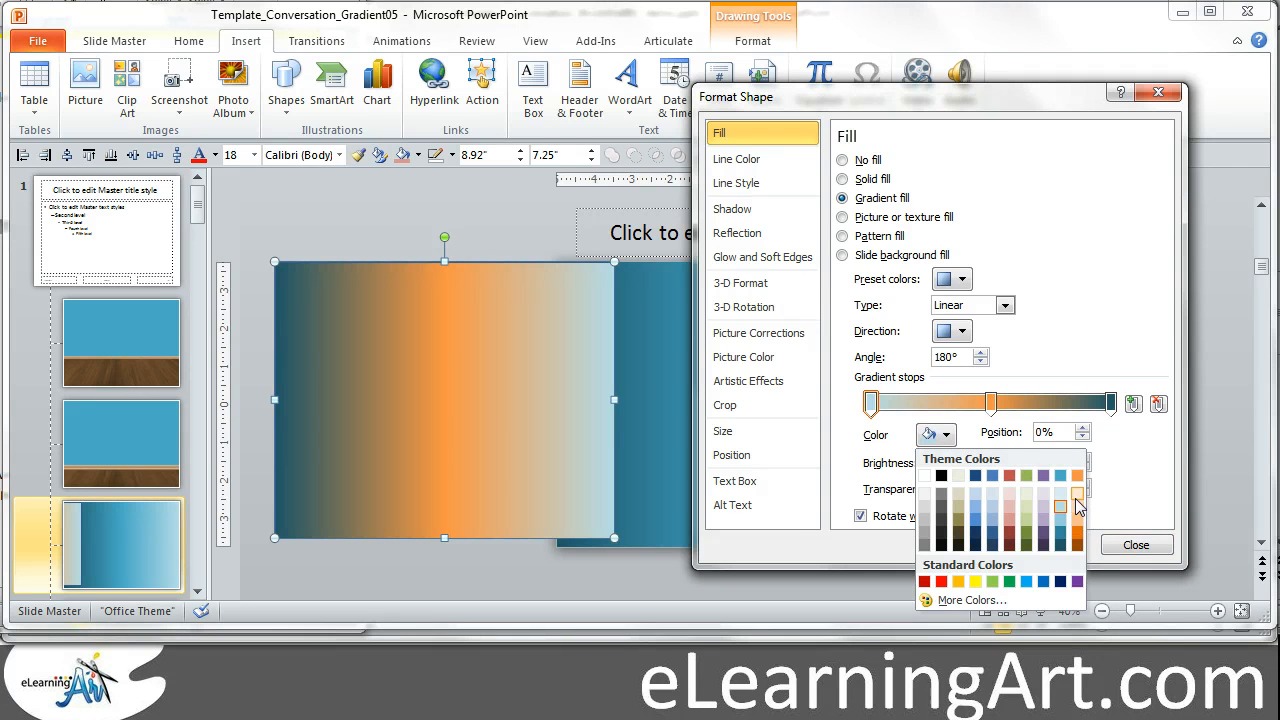
left_click(1062, 504)
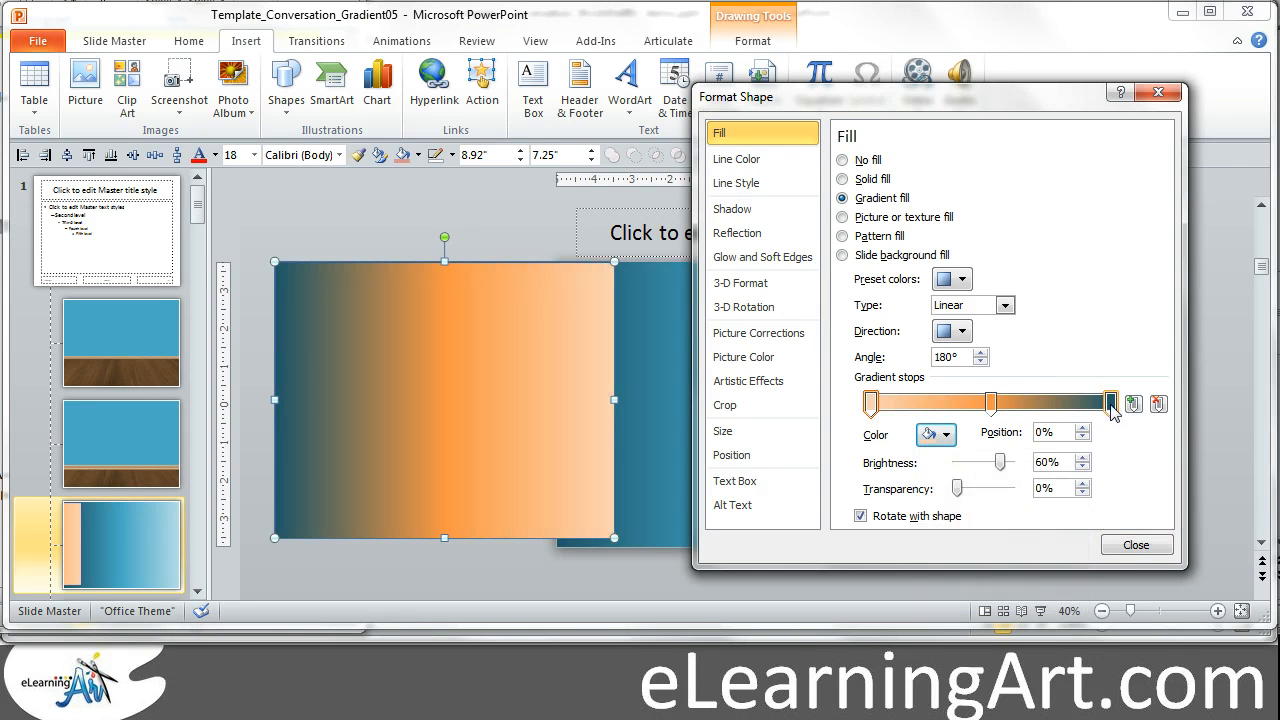
left_click(948, 434)
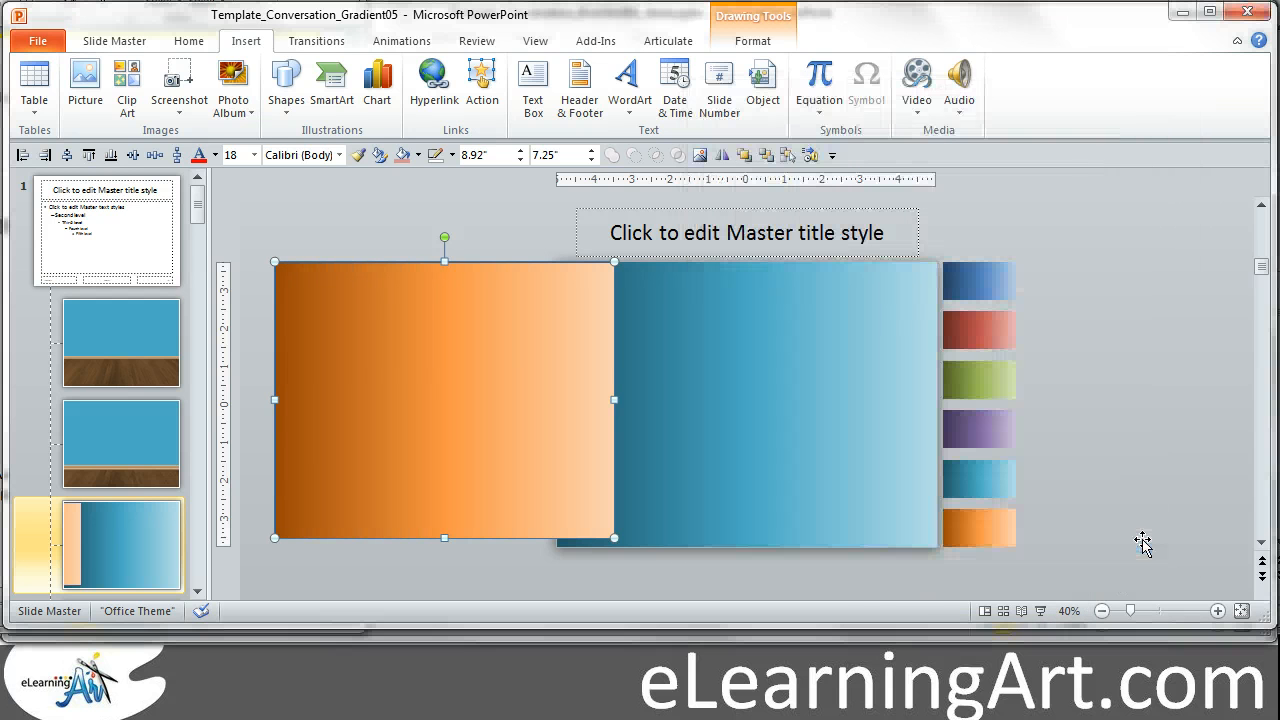
mouse_move(444, 170)
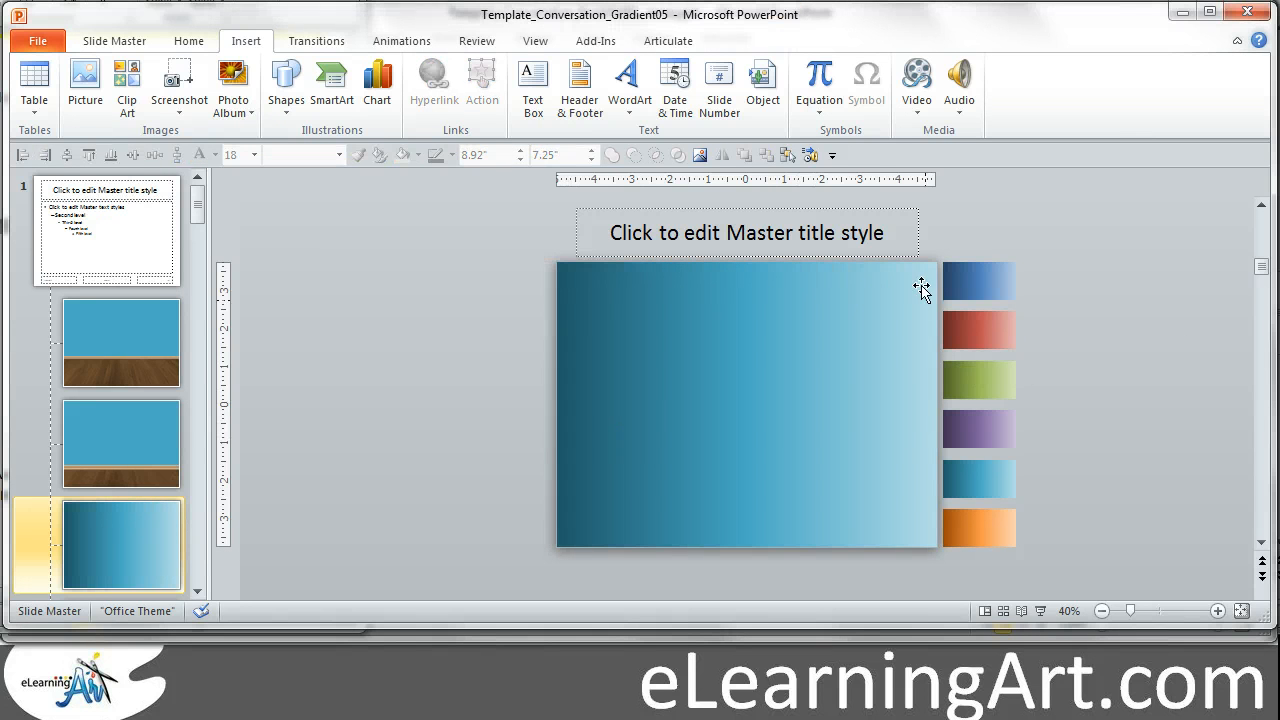
Close Master View and return to the slides.
left_click(112, 40)
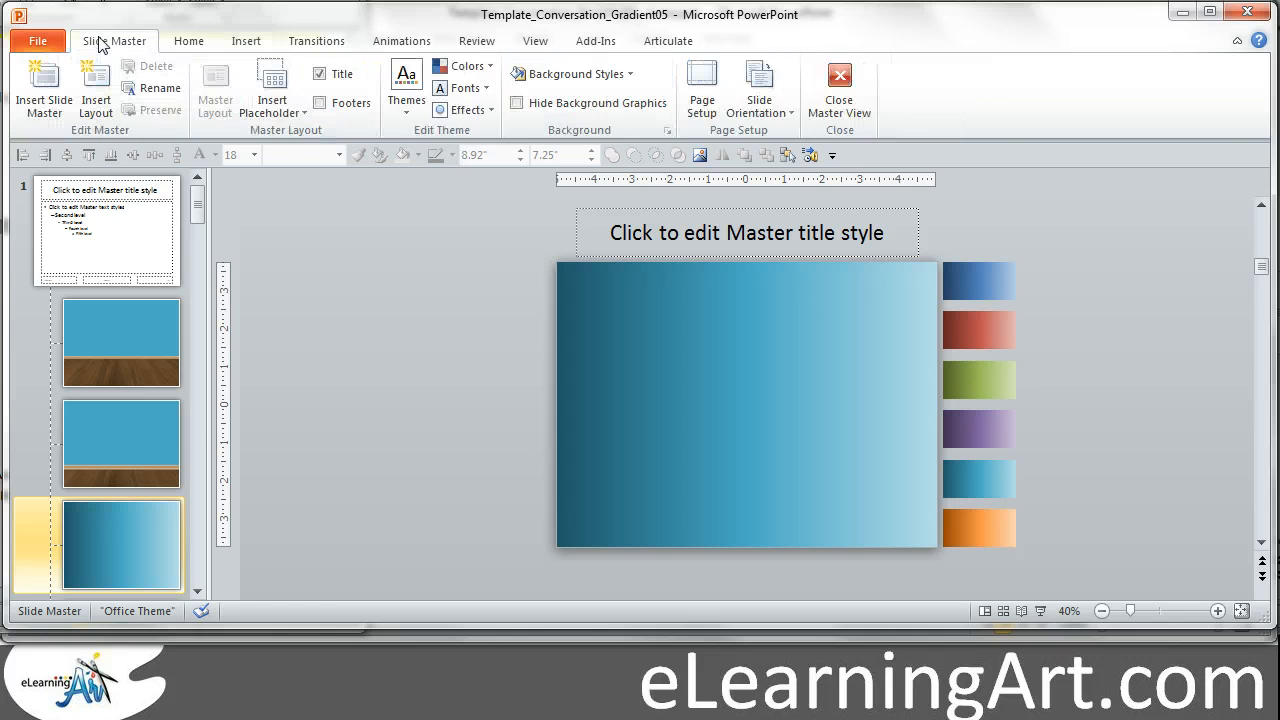
left_click(838, 90)
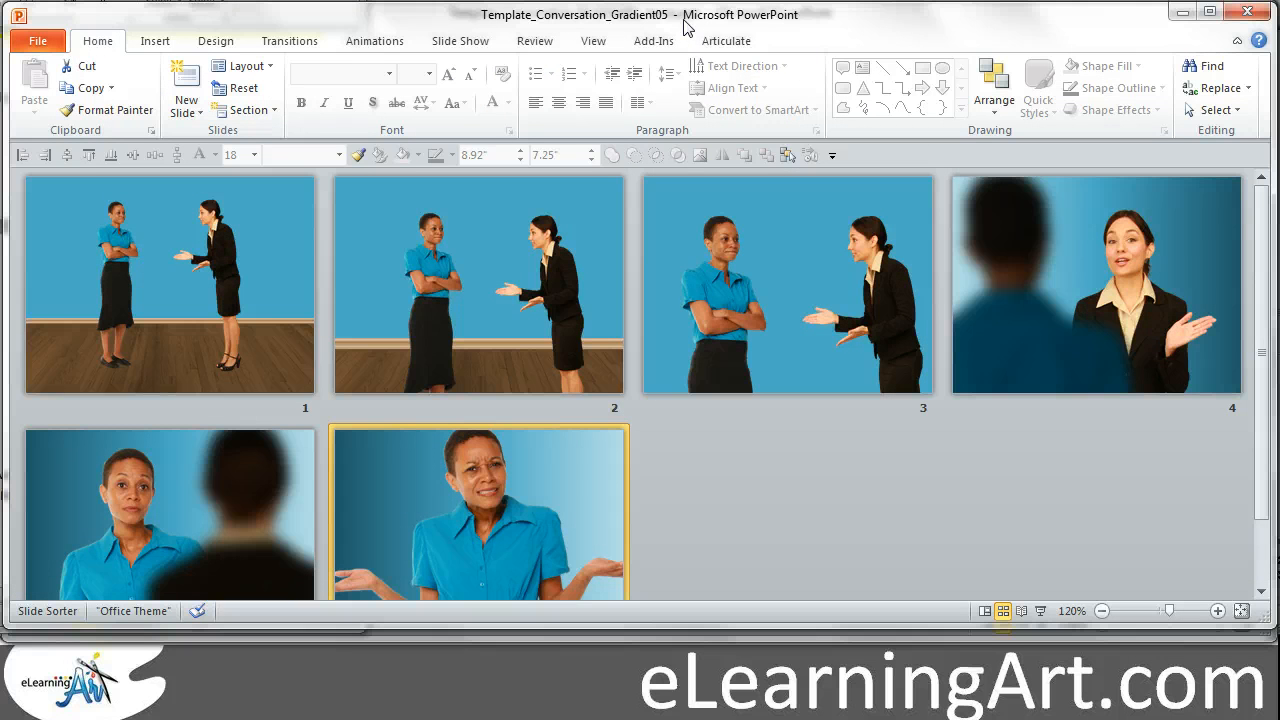
Apply the green Flow theme colour scheme from Design > Colors to all six slides.
left_click(216, 40)
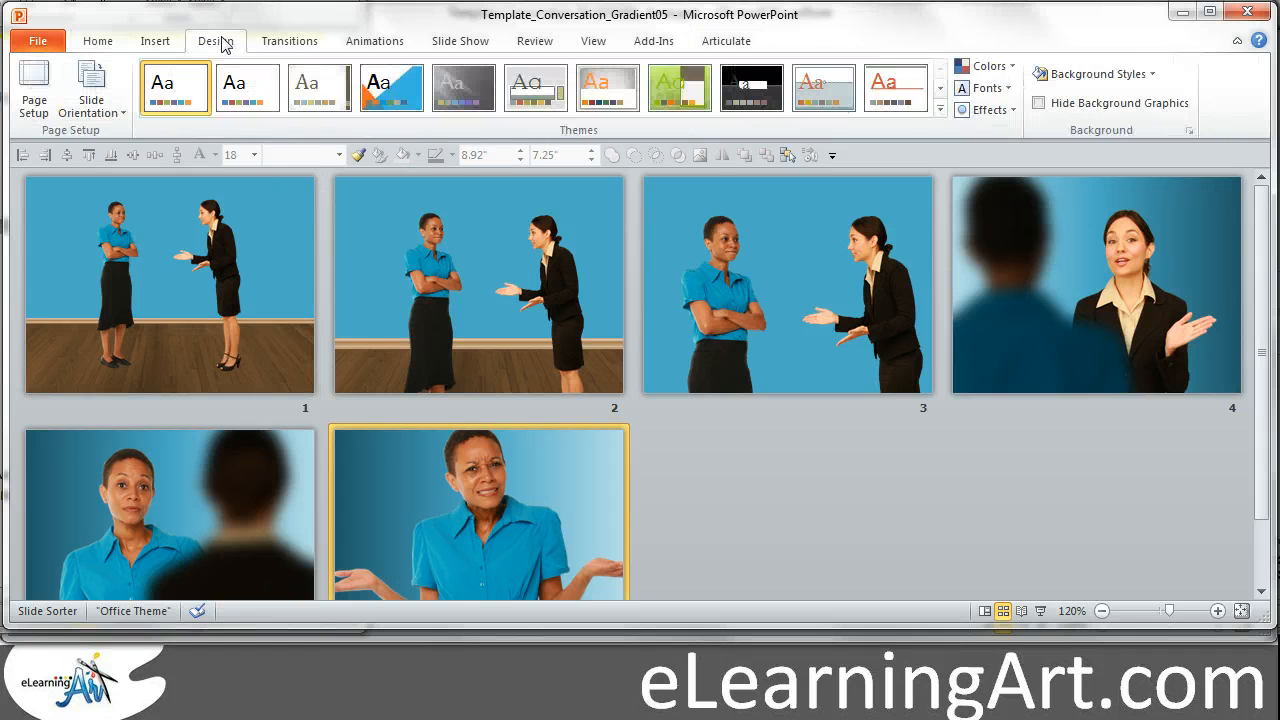
left_click(984, 64)
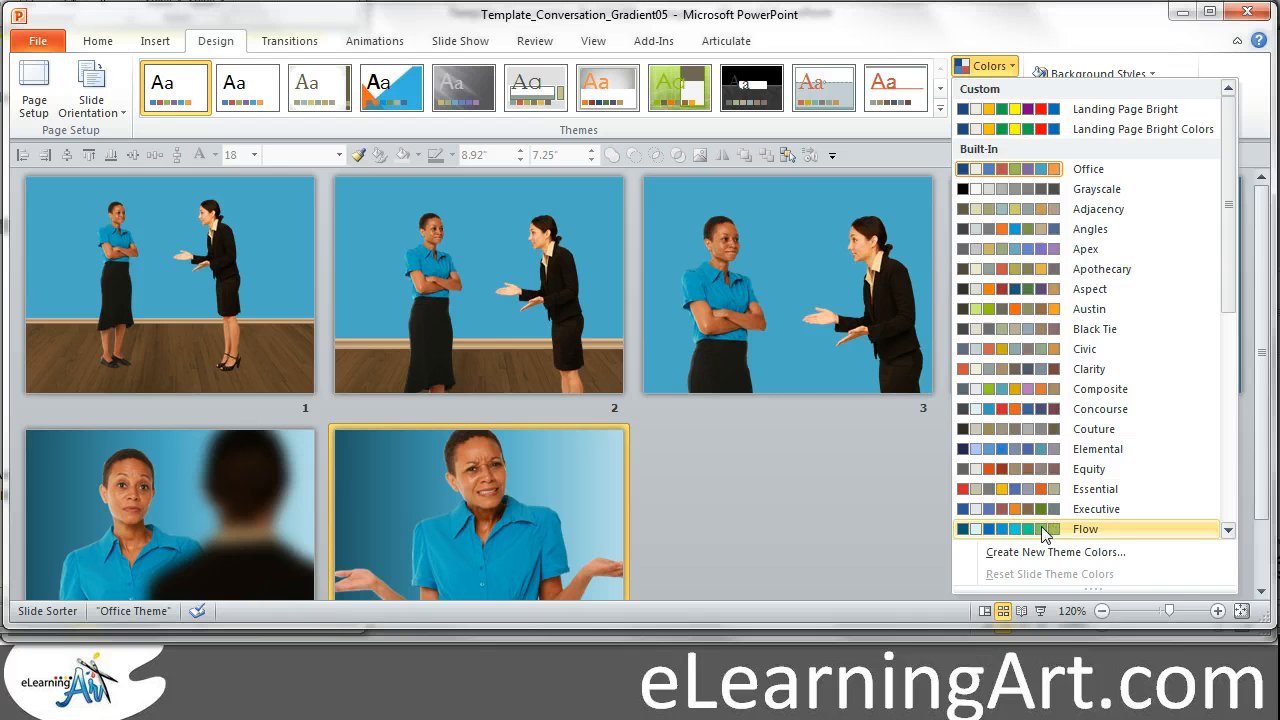
left_click(1084, 528)
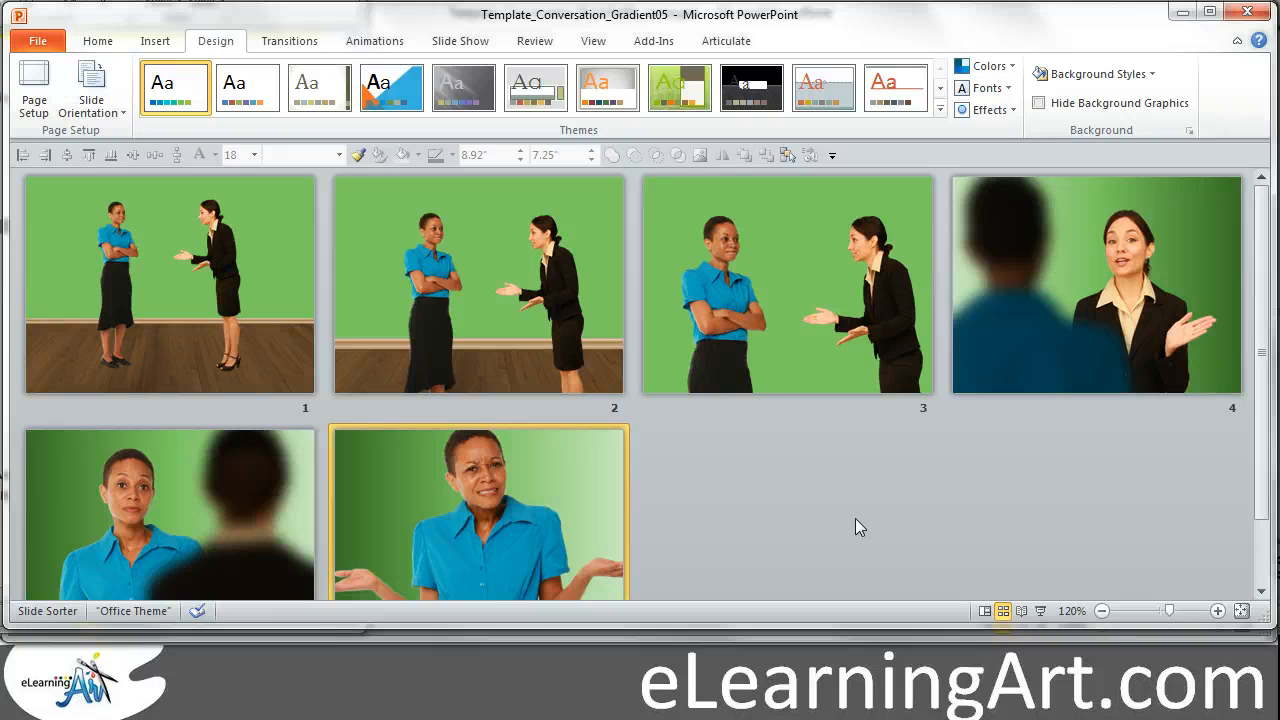
mouse_move(796, 500)
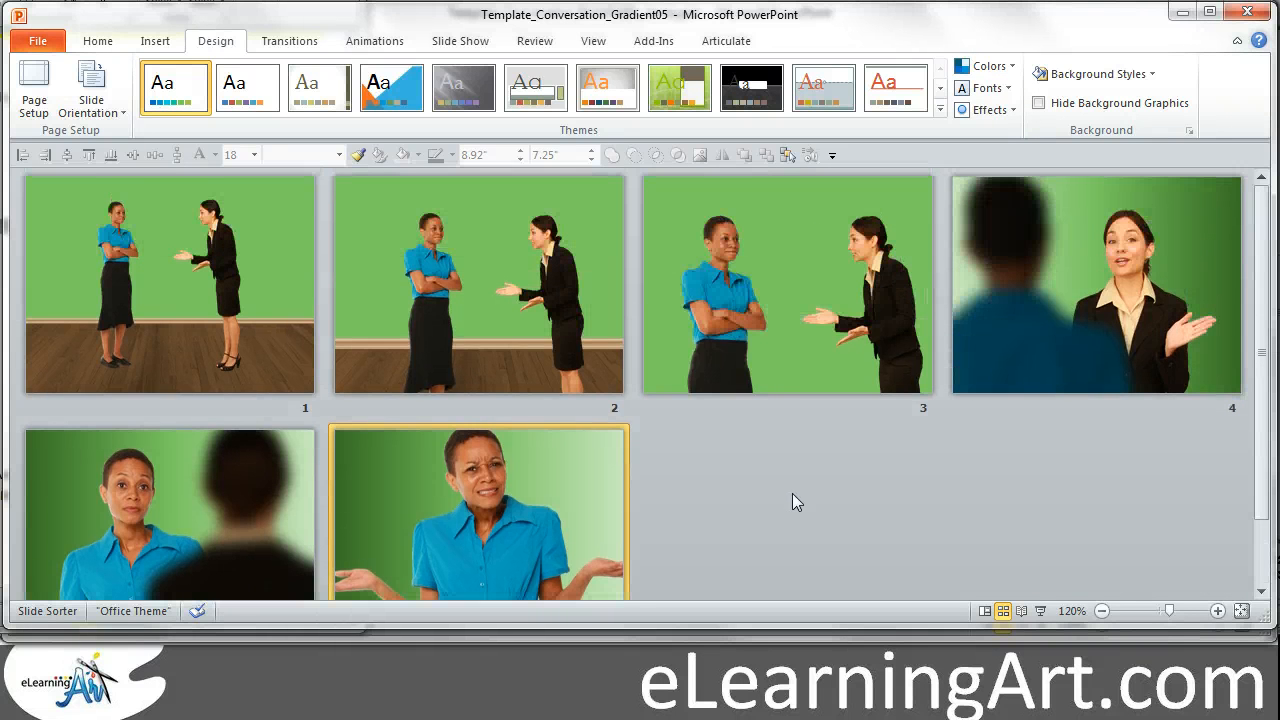
mouse_move(808, 508)
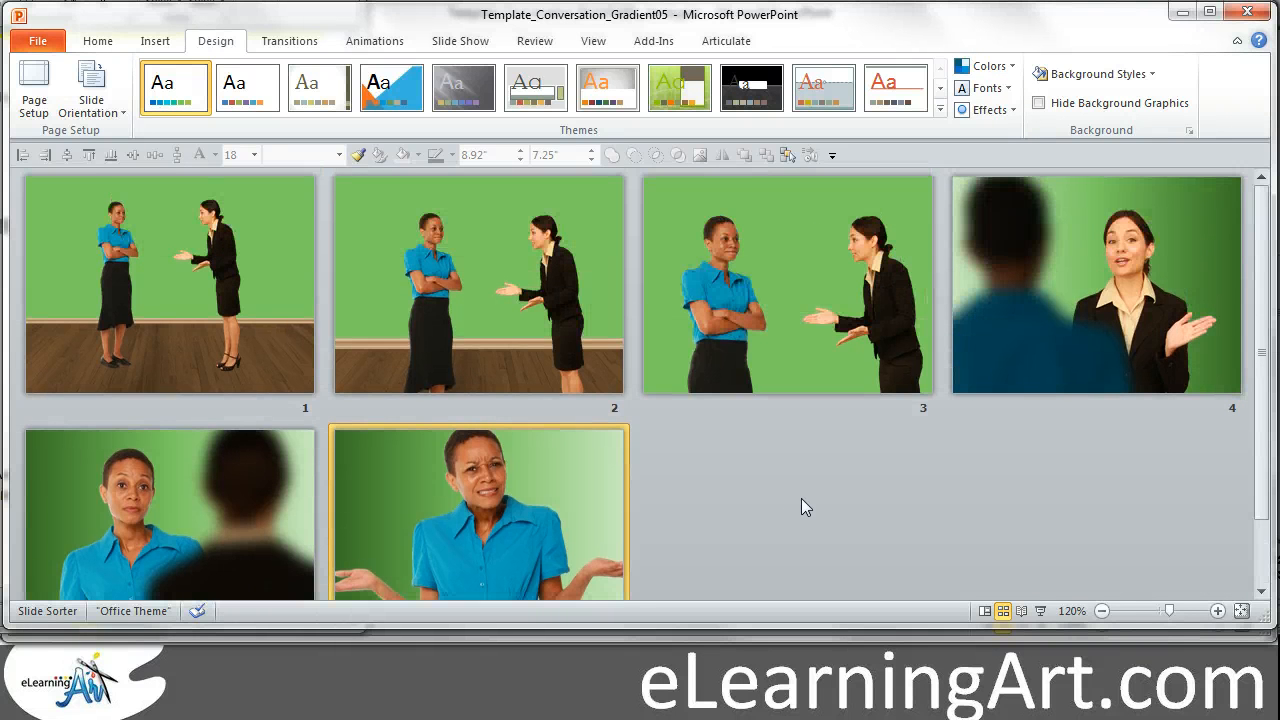